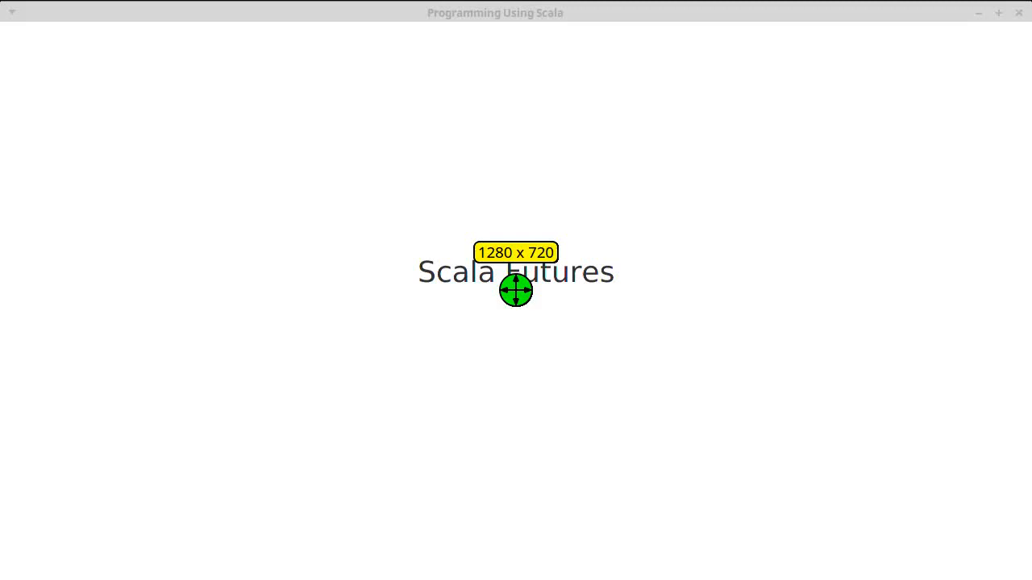
mouse_move(900, 500)
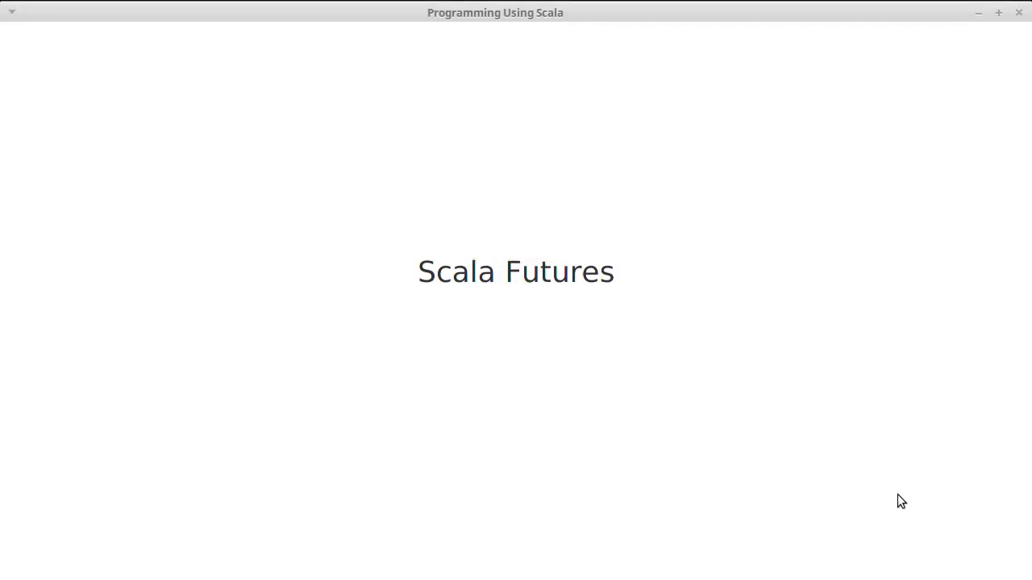
mouse_move(898, 513)
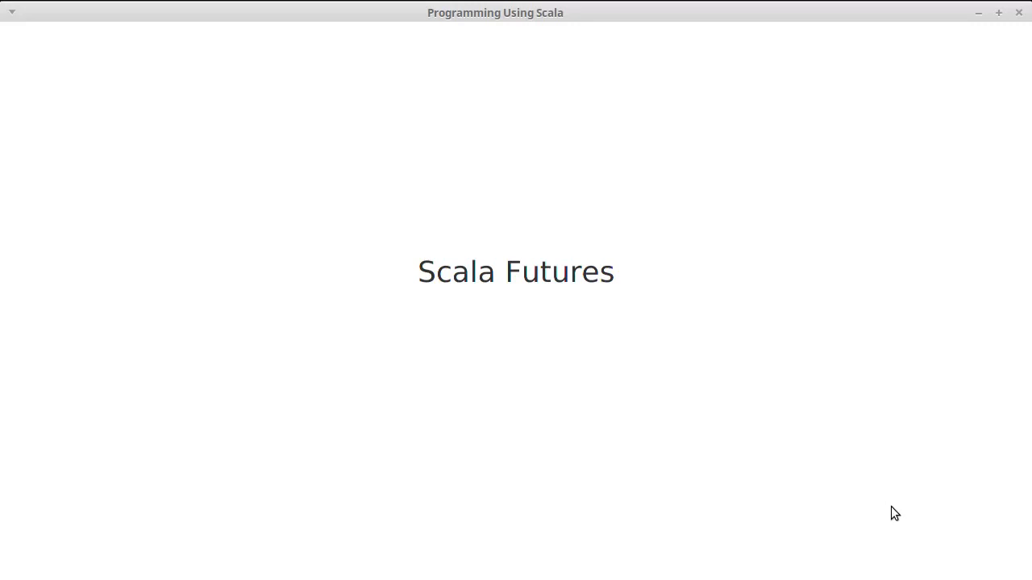
mouse_move(616, 310)
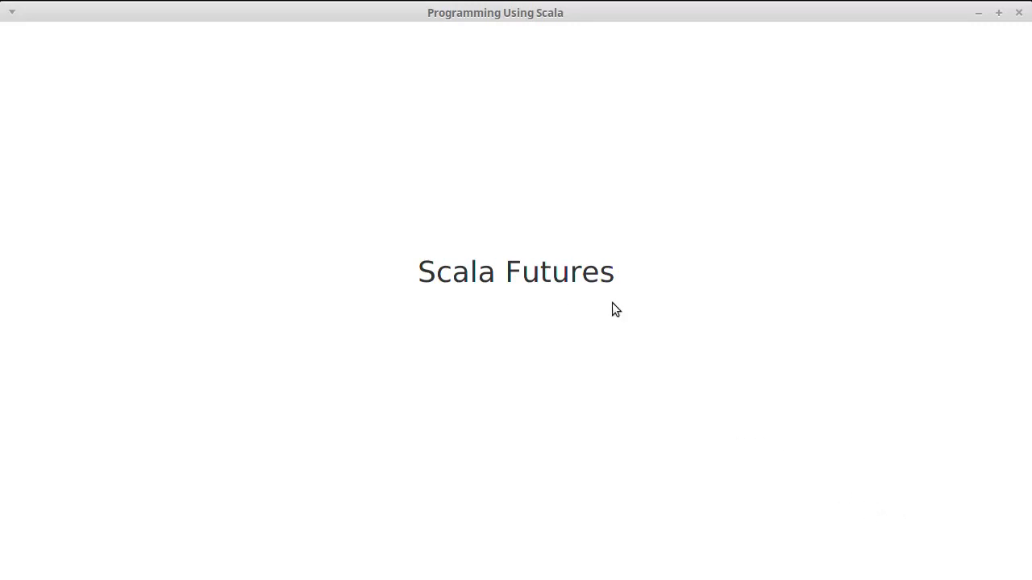
mouse_move(609, 309)
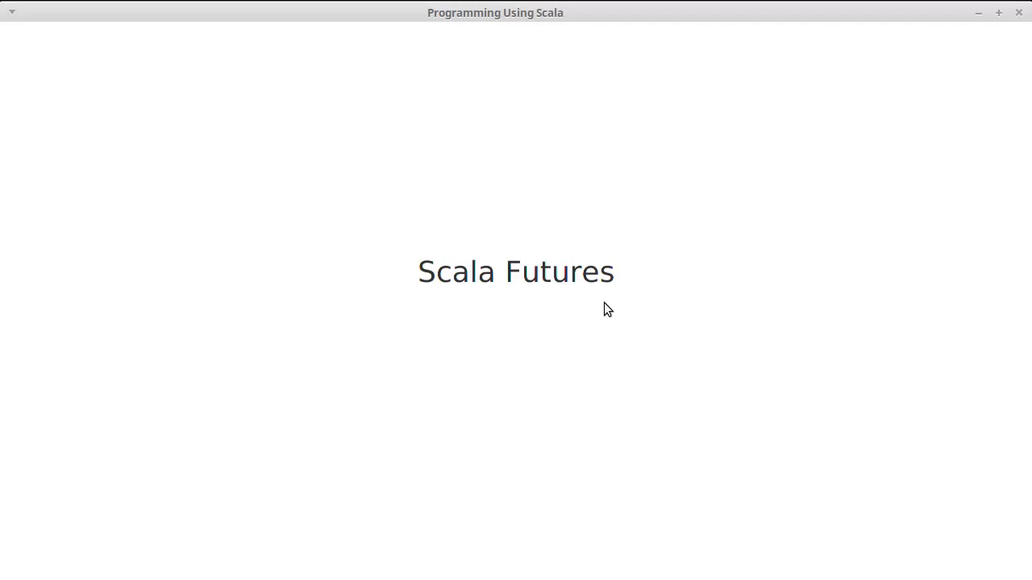
mouse_move(651, 315)
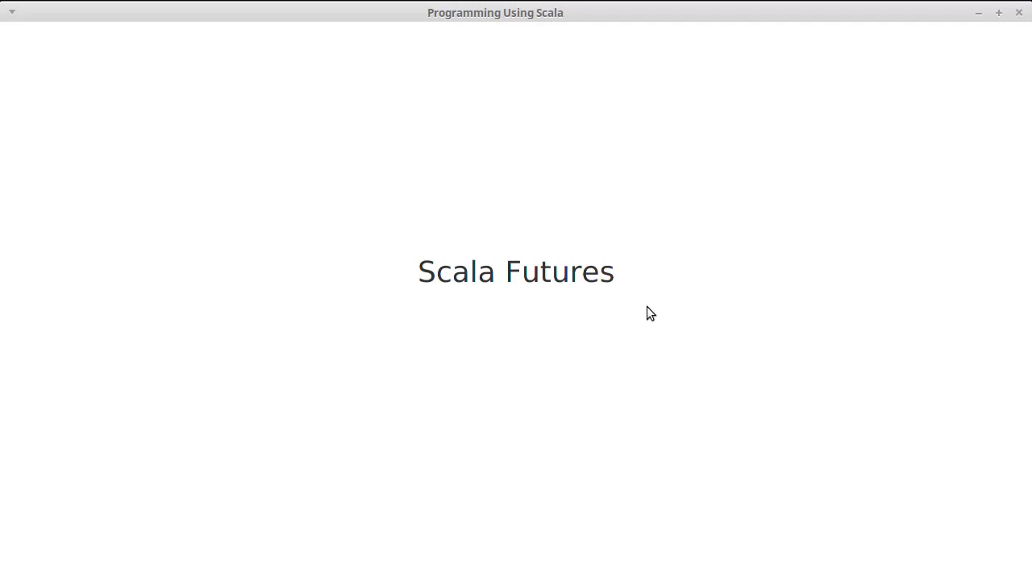
mouse_move(893, 23)
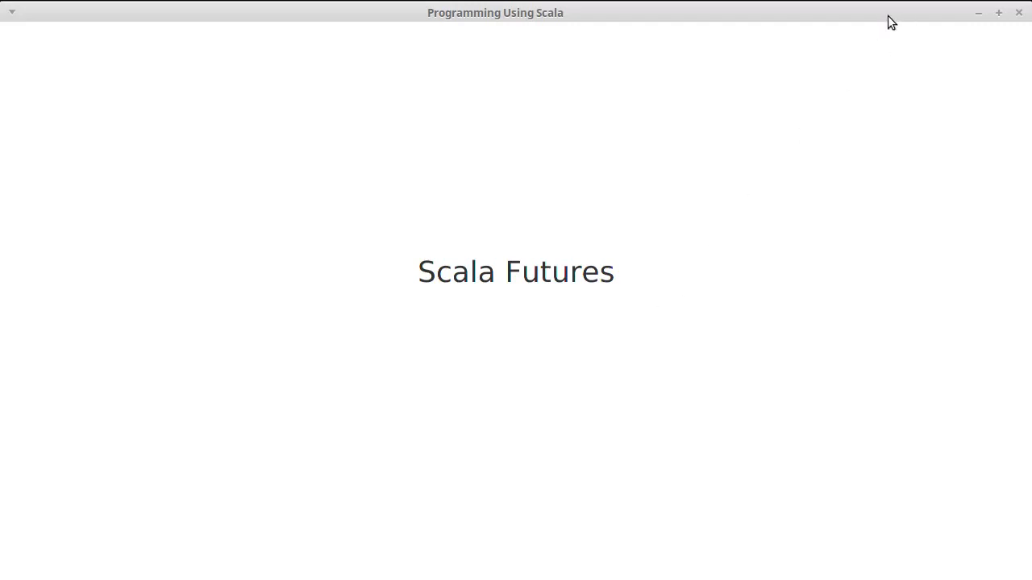
mouse_move(883, 22)
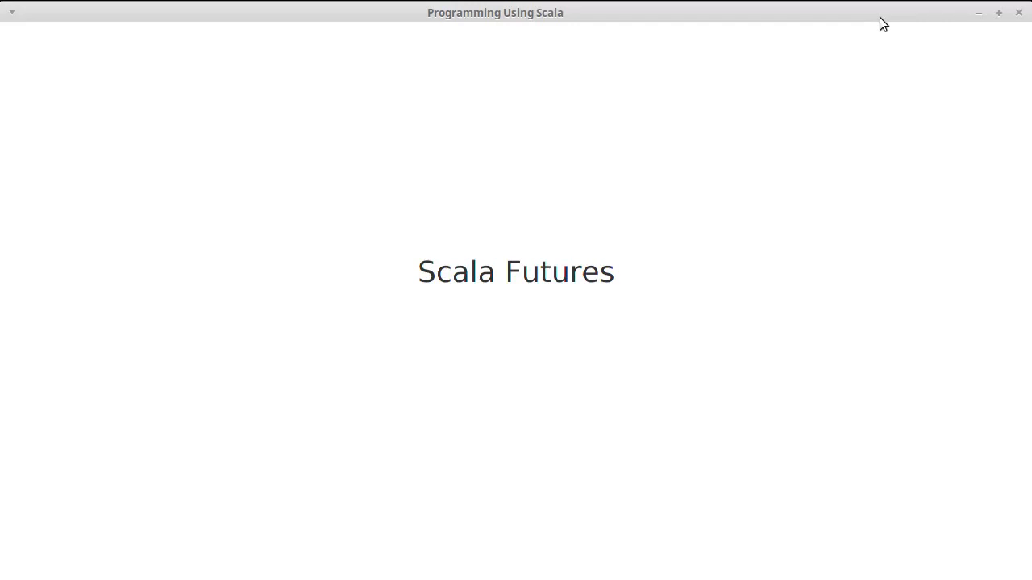
mouse_move(1024, 19)
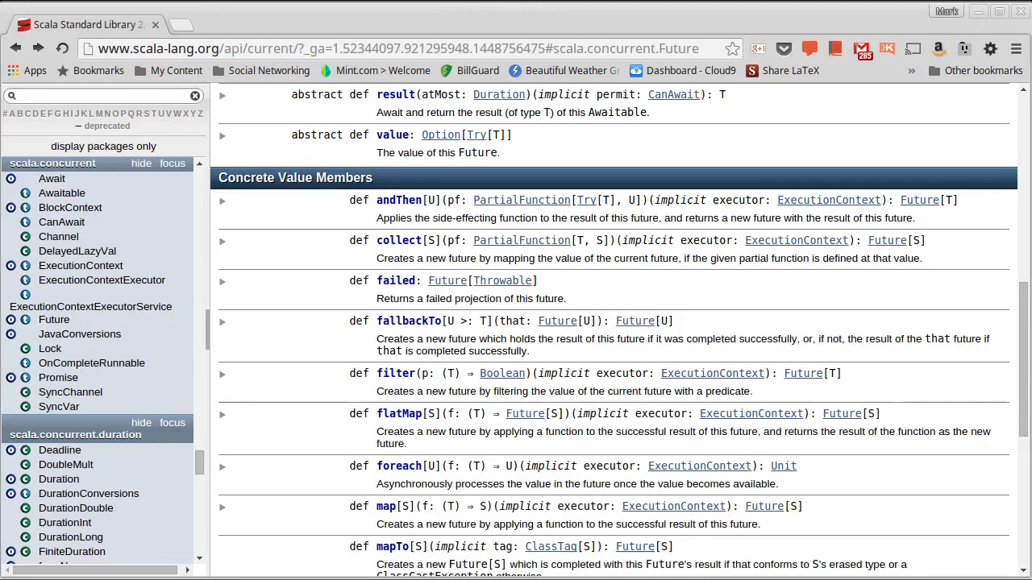
mouse_move(142, 298)
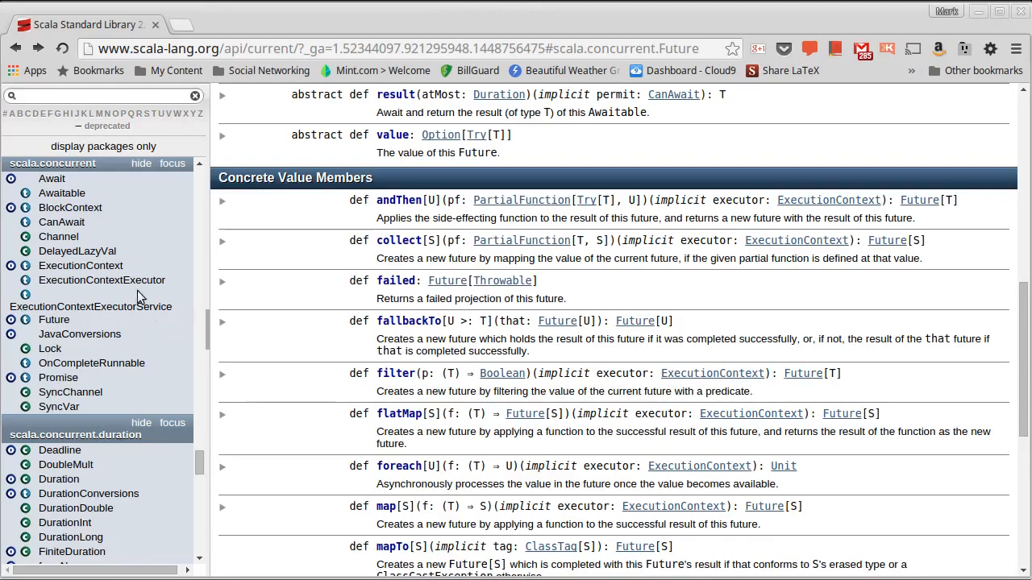
mouse_move(52, 163)
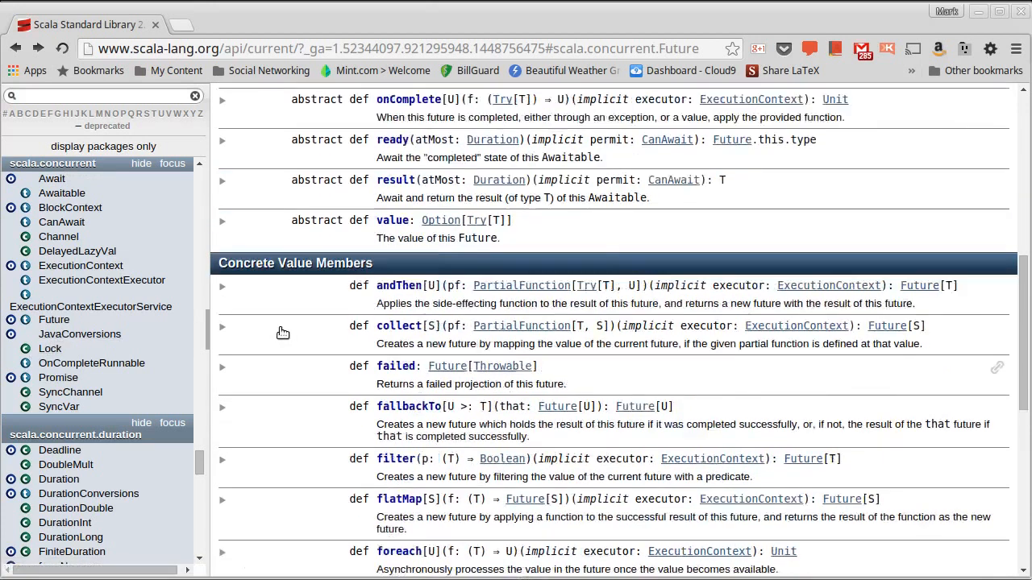
- Scroll the trait Future Scaladoc page toward the companion object link
scroll("up", 3)
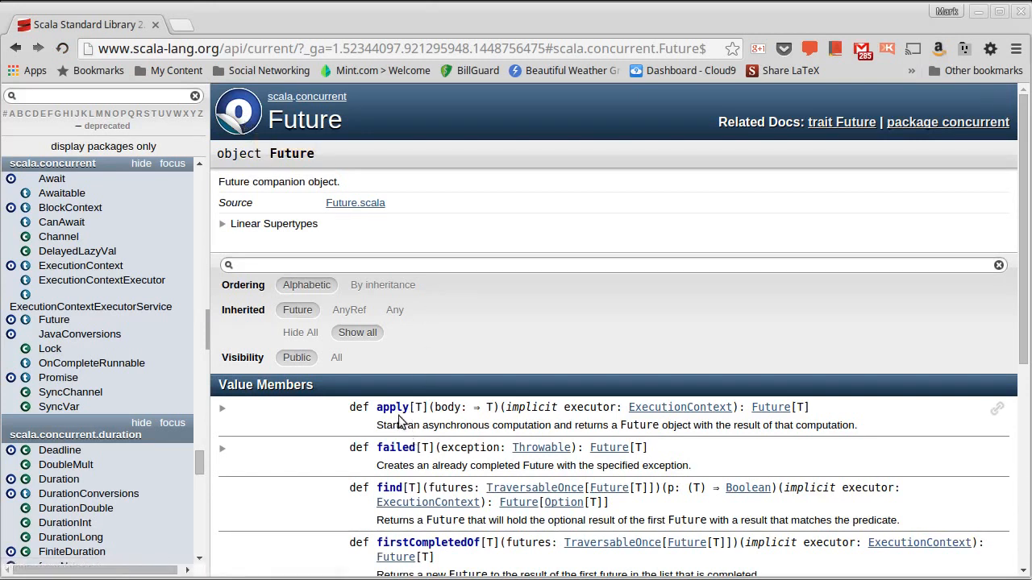
mouse_move(474, 423)
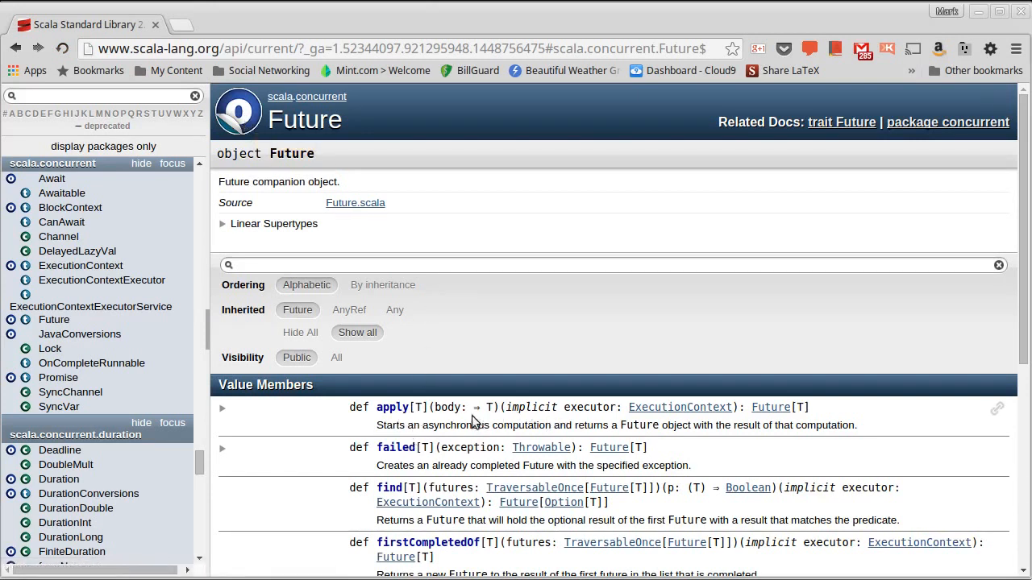
mouse_move(458, 424)
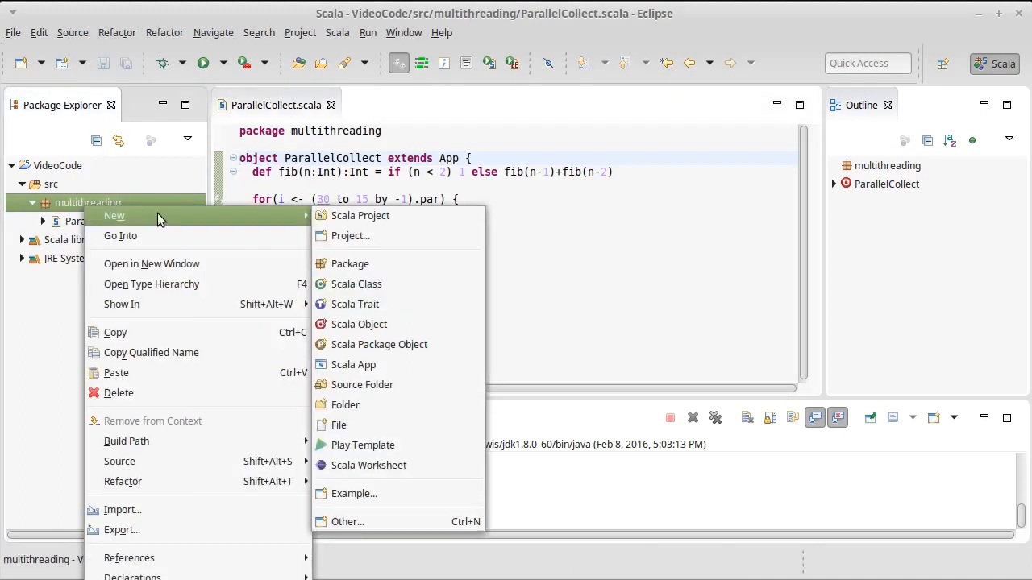
mouse_move(358, 324)
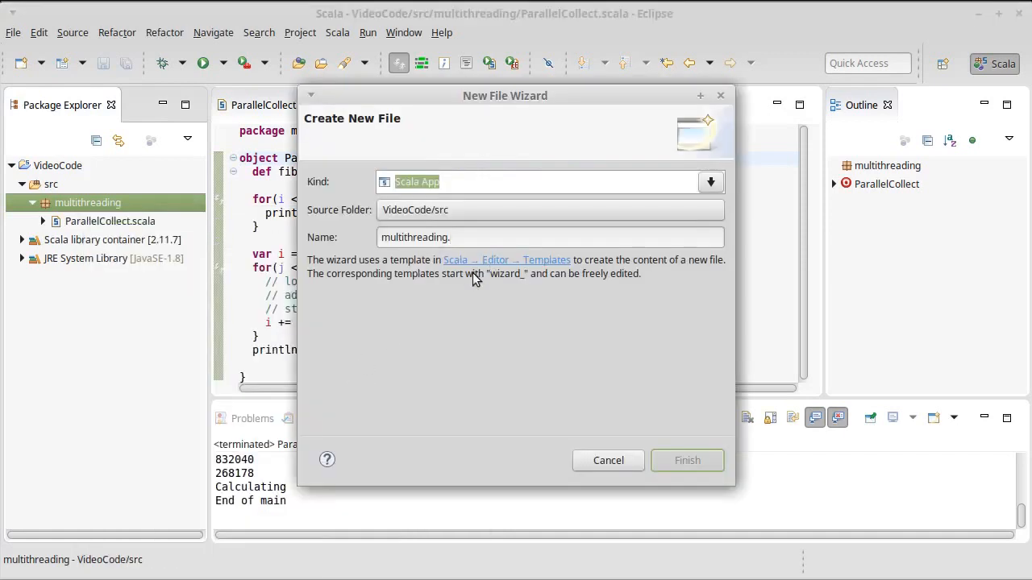
- Name the new Scala App multithreading.FutureTest and finish creating the file
type("Future")
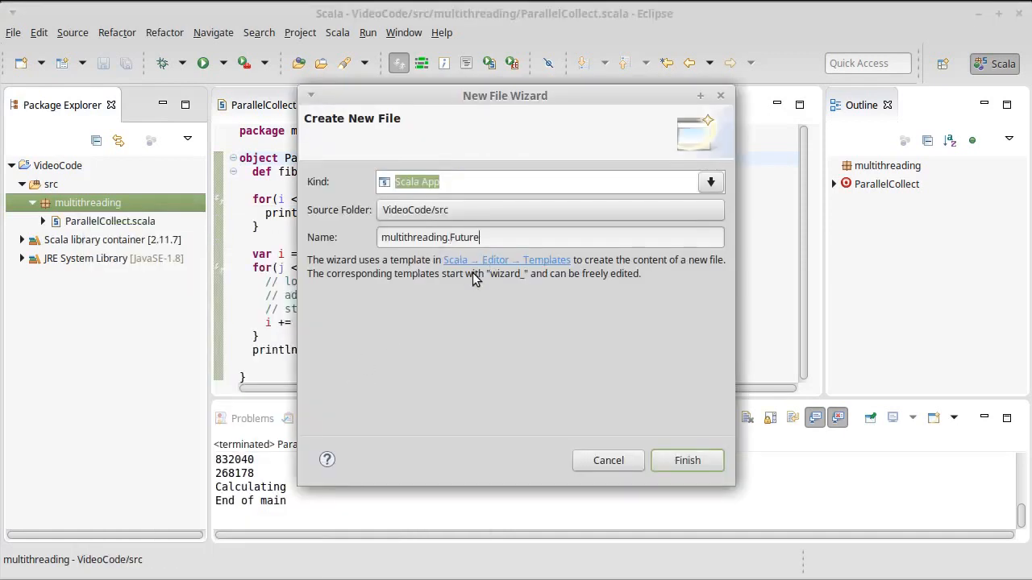
type("Test")
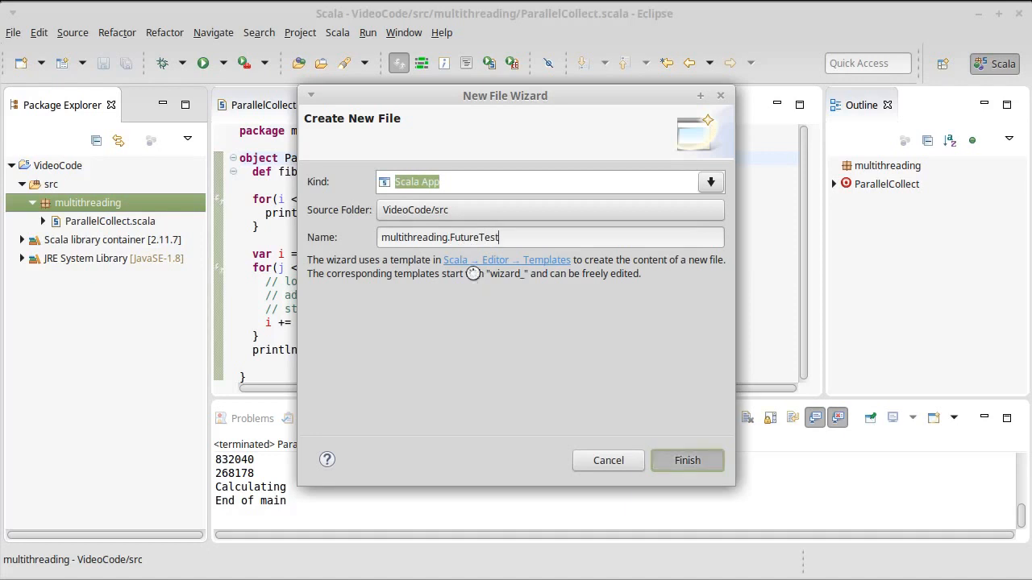
left_click(687, 462)
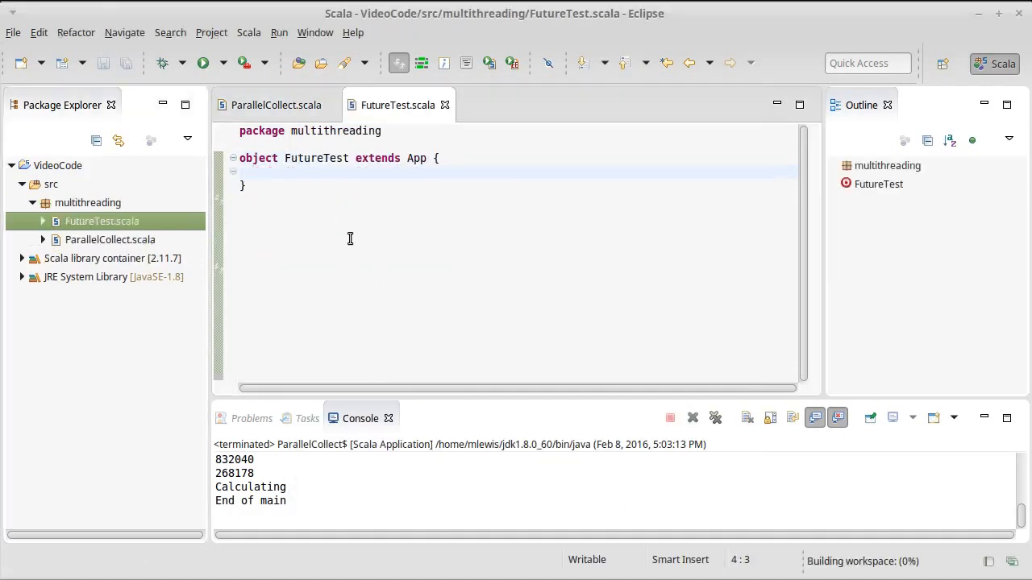
- Begin a Future block, import scala.concurrent.Future via Organize Imports, and save FutureTest.scala
type("Futu")
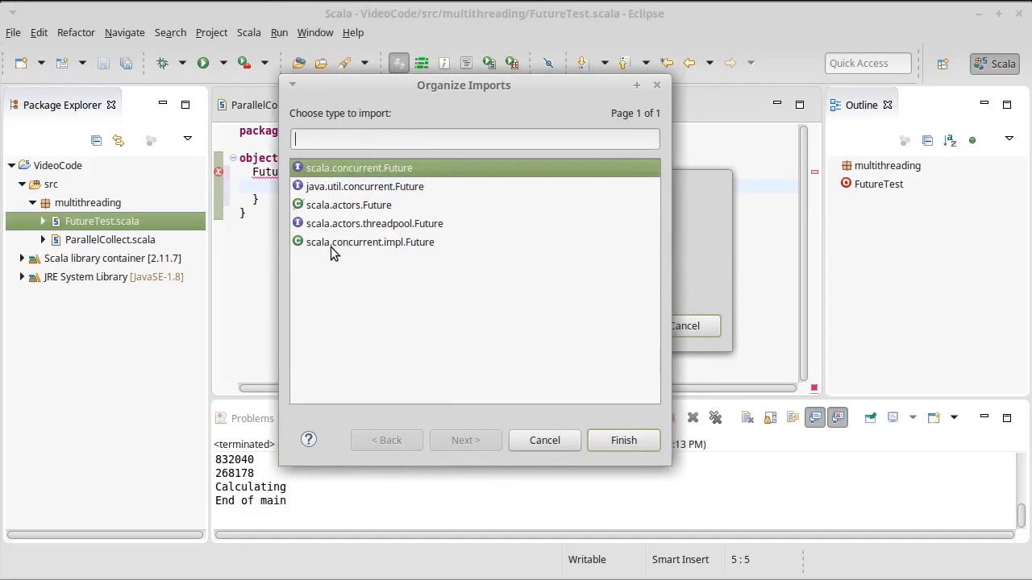
mouse_move(331, 177)
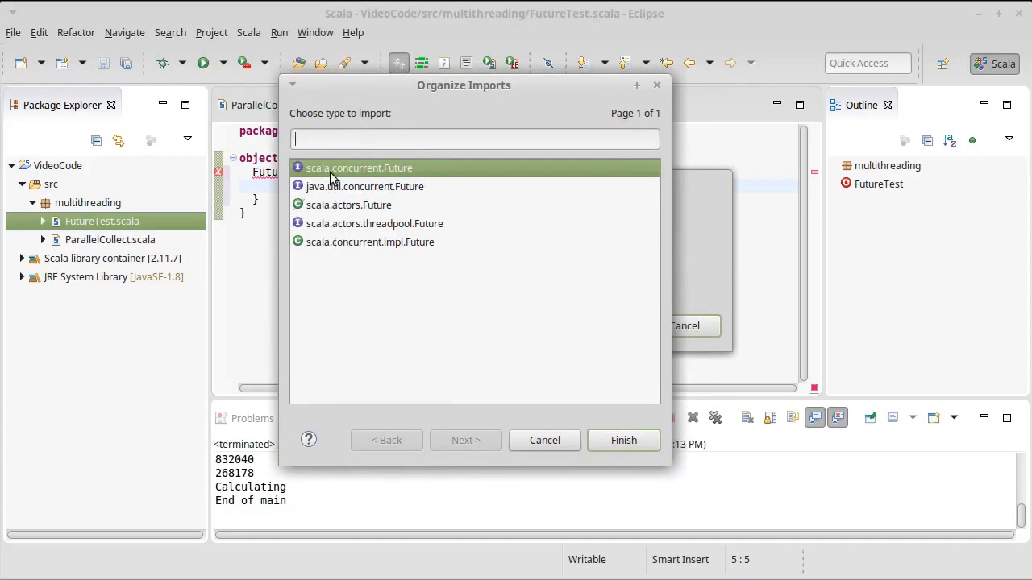
left_click(623, 440)
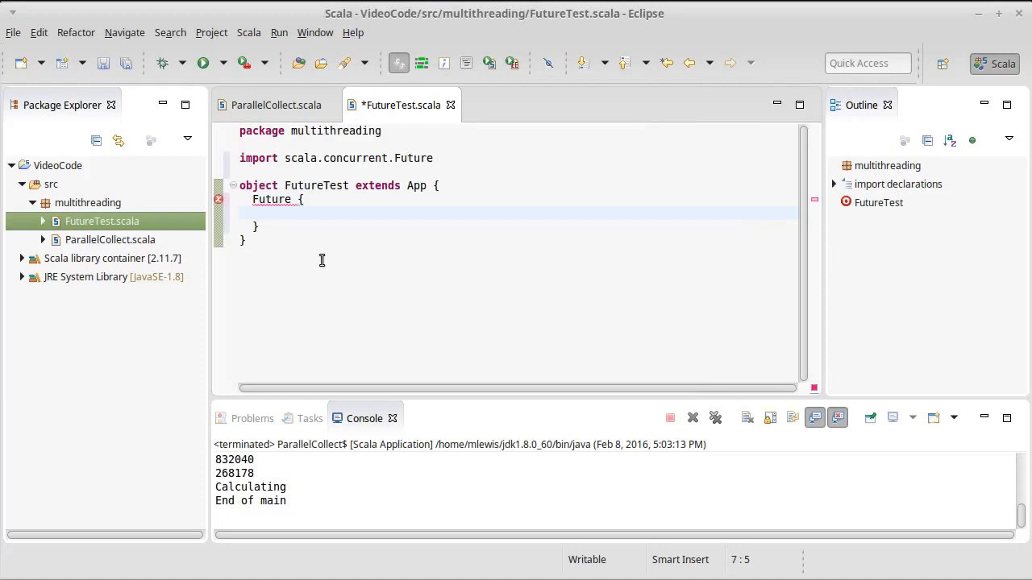
key("ctrl+s")
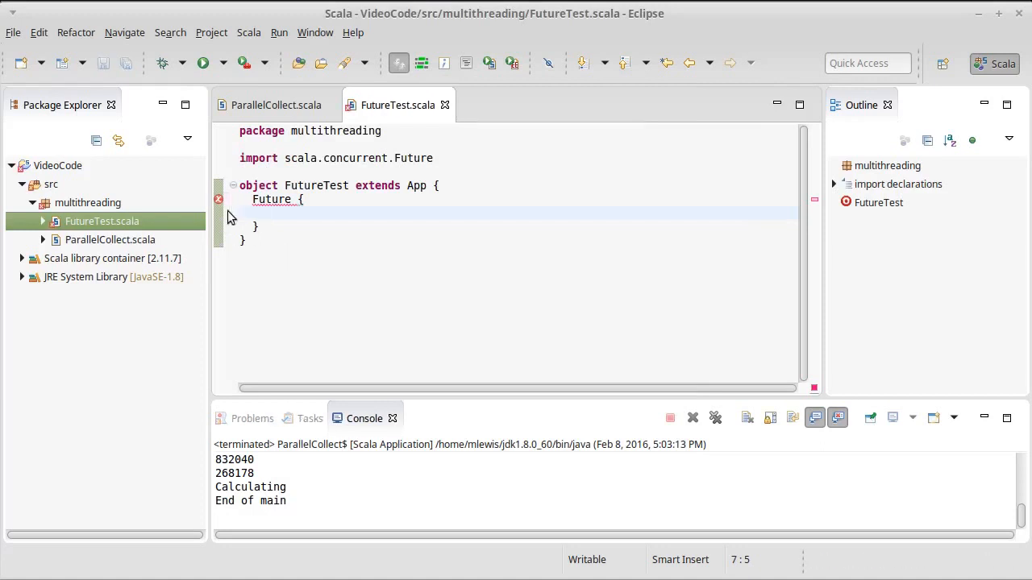
mouse_move(219, 200)
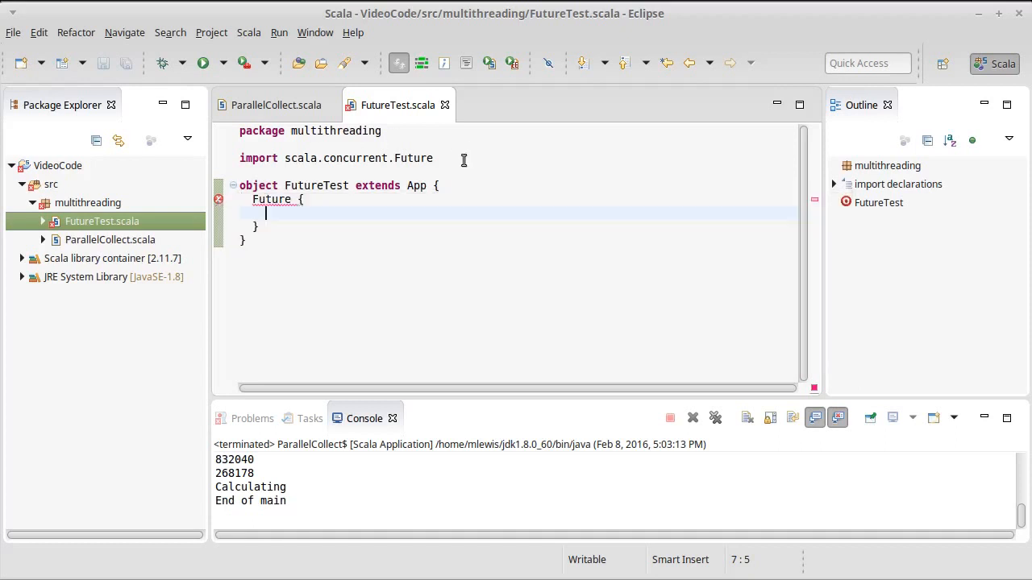
- Add import scala.concurrent.ExecutionContext.Implicits.global at the top and save the file
type("import")
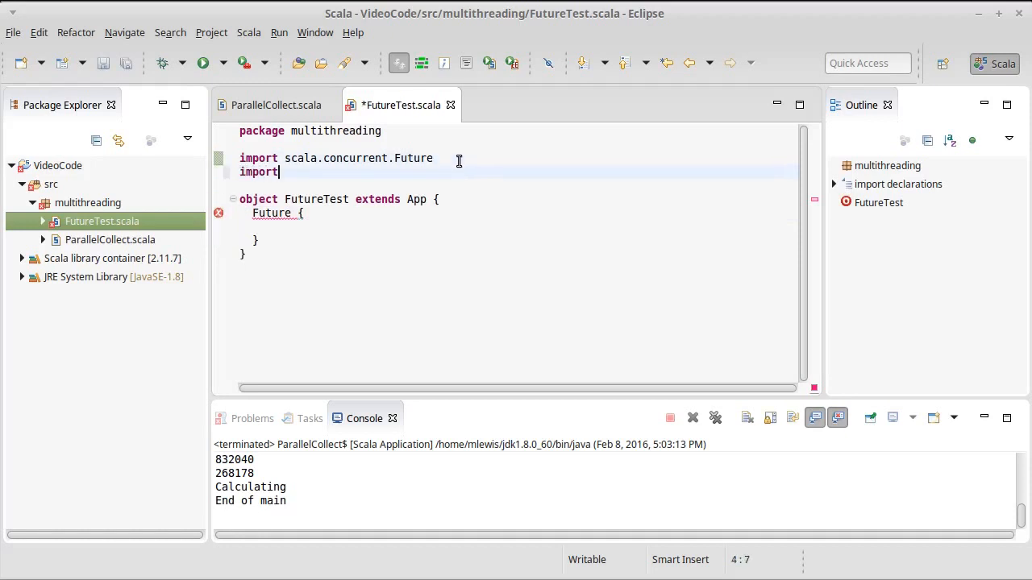
type("scala.concurrent")
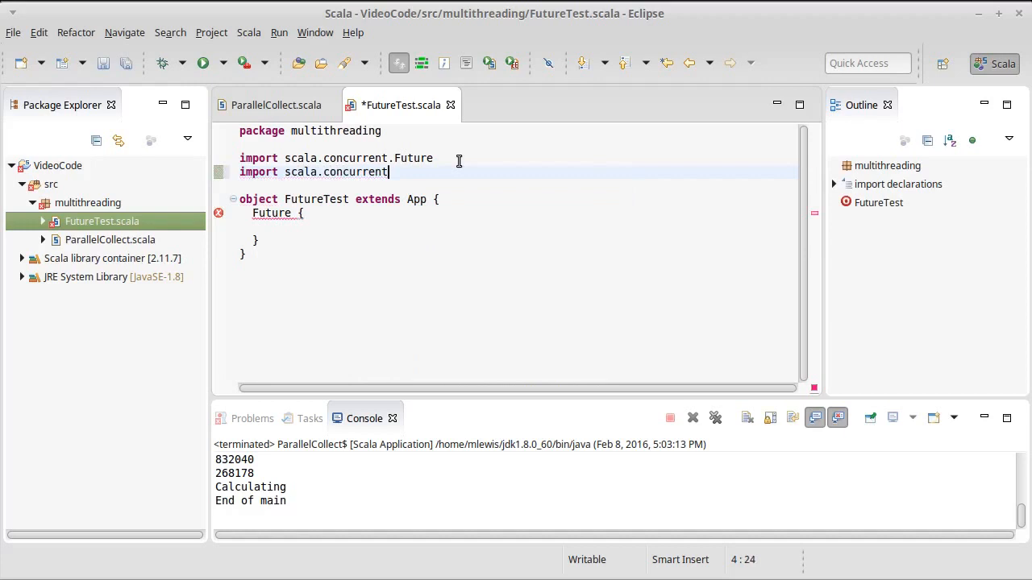
type(".Exe")
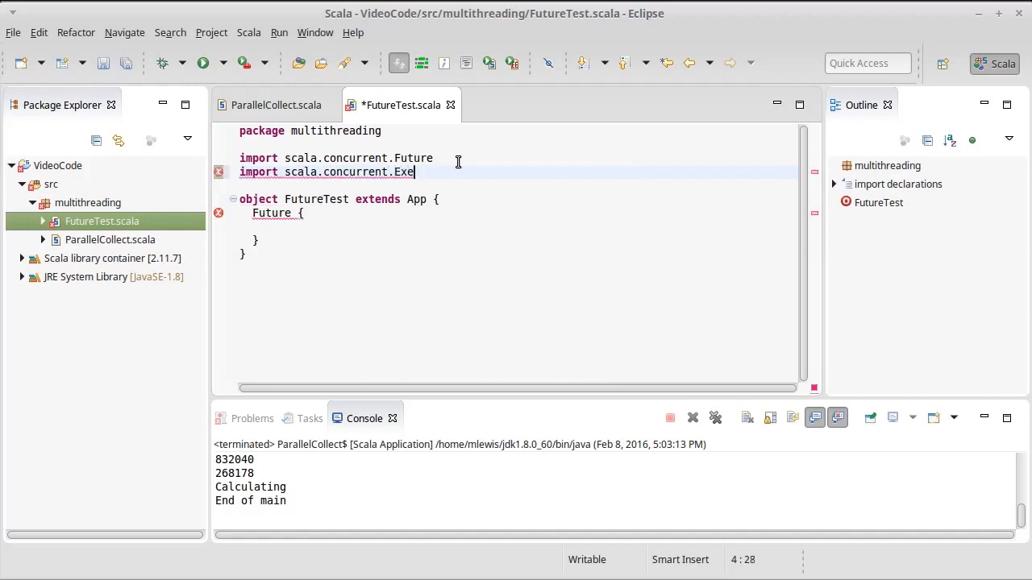
type("cutionContext.")
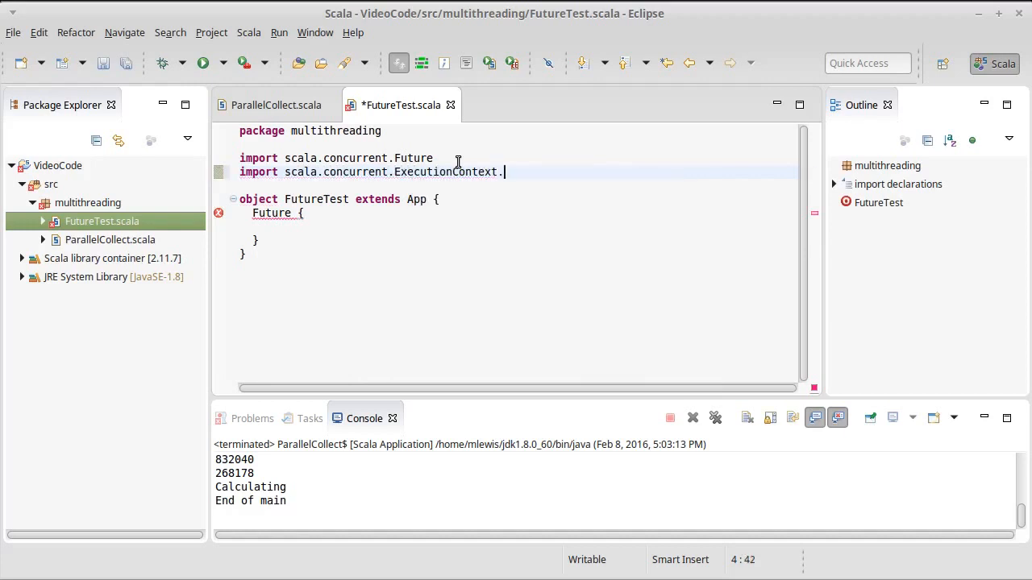
type("Implicits")
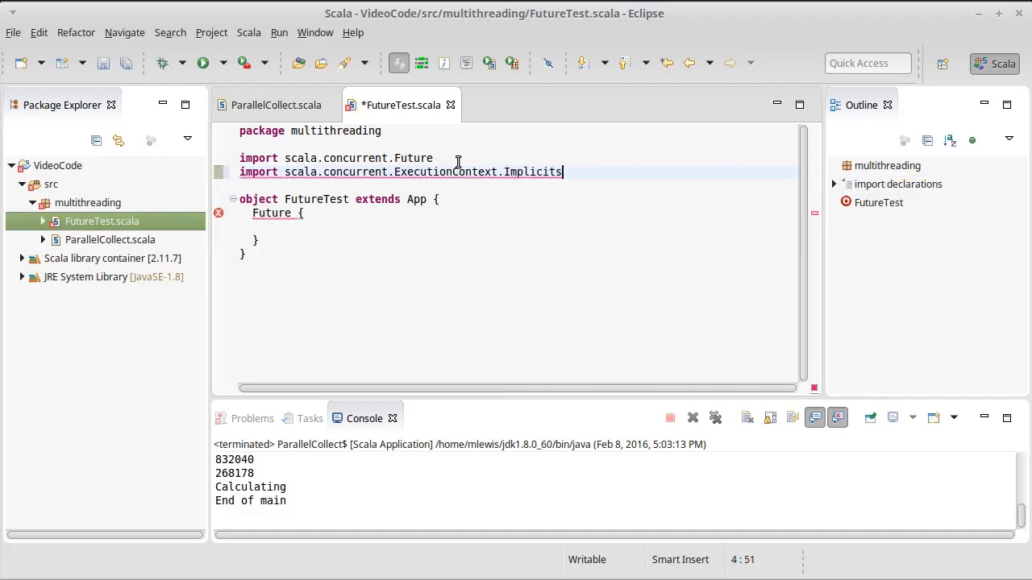
type(".global")
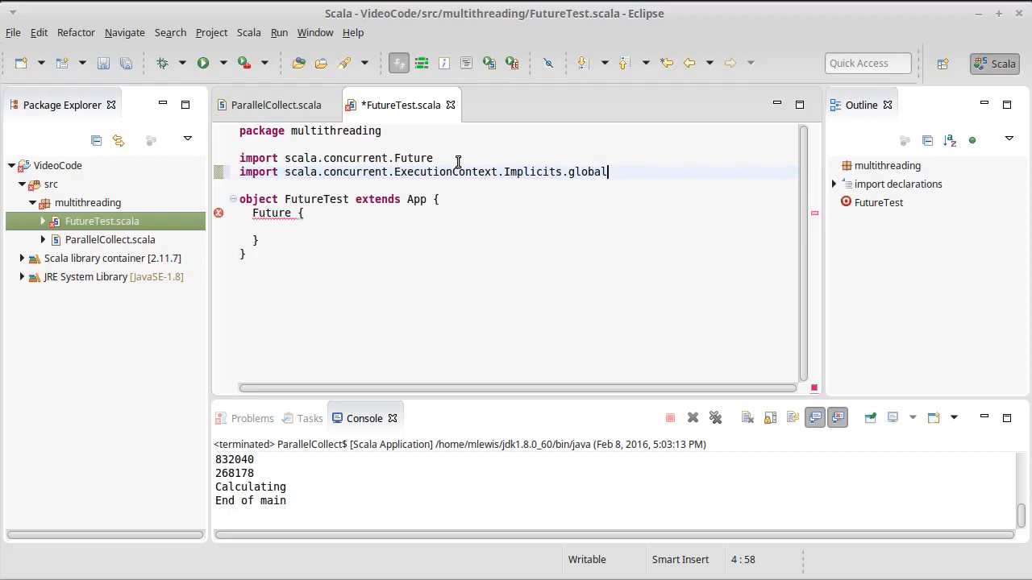
key("ctrl+s")
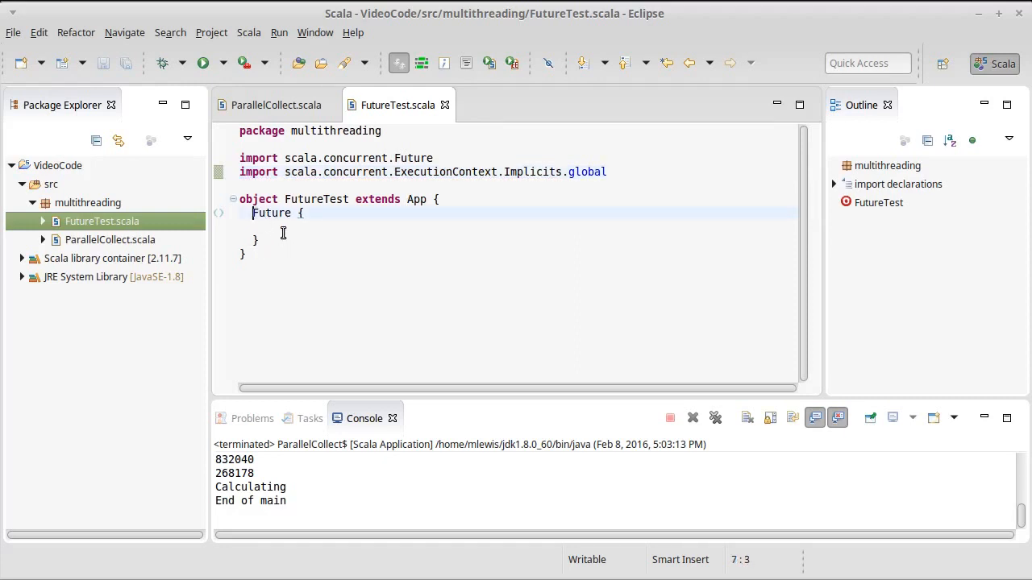
- Assign the Future to val f and have it println("Printing in the future.")
type("val f")
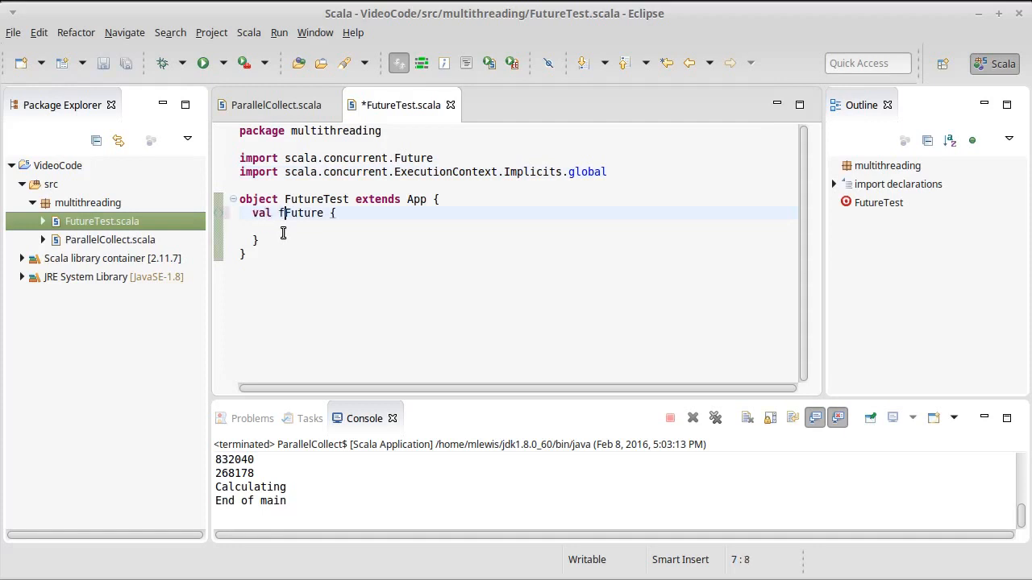
type("=")
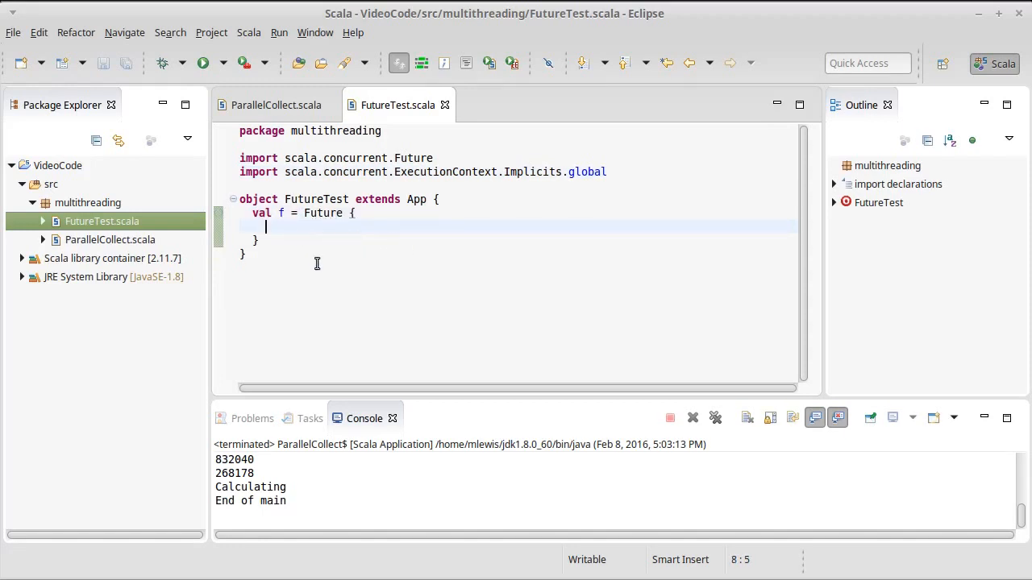
type("prin")
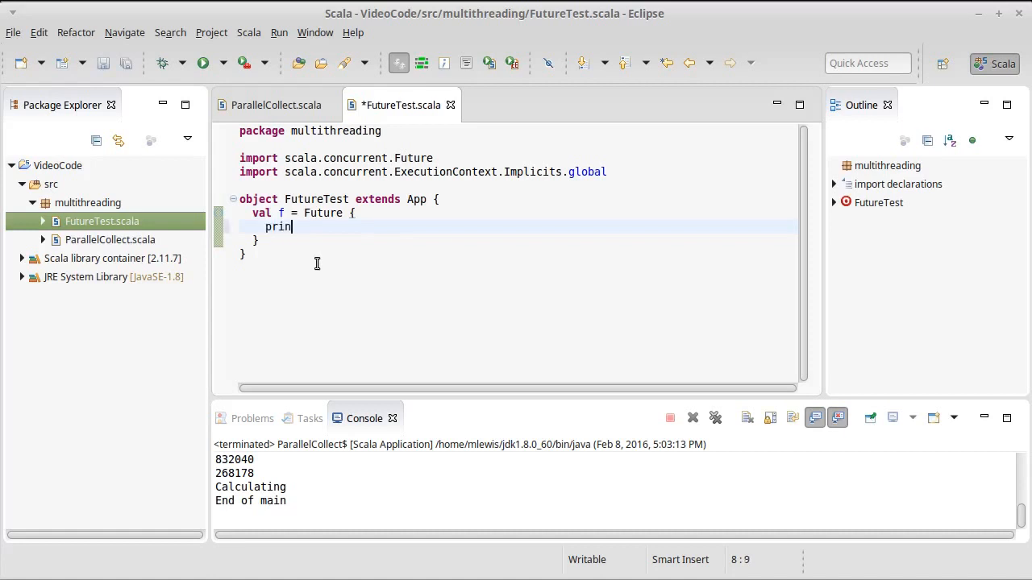
type("tln(\"")
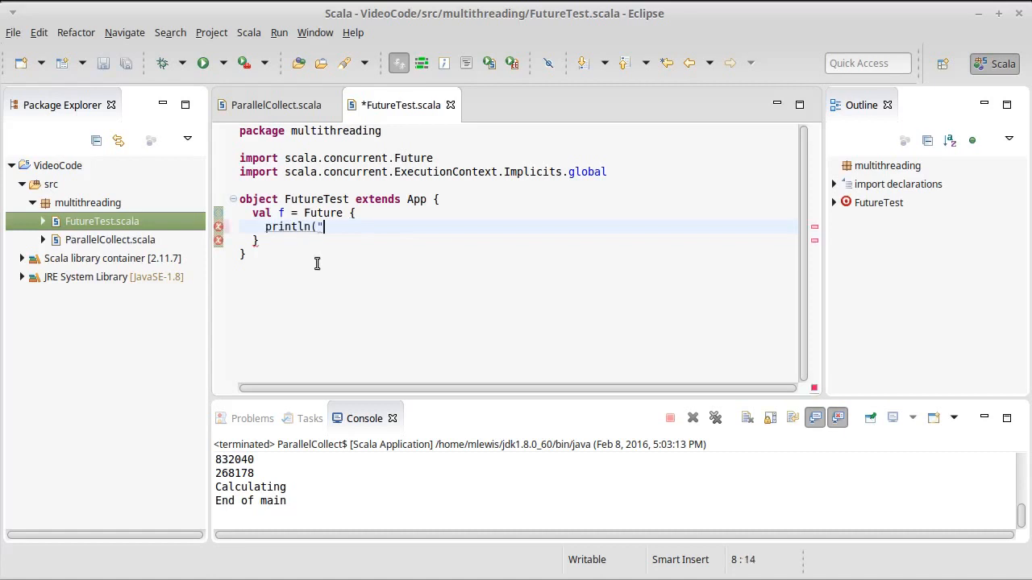
type("Printing in t")
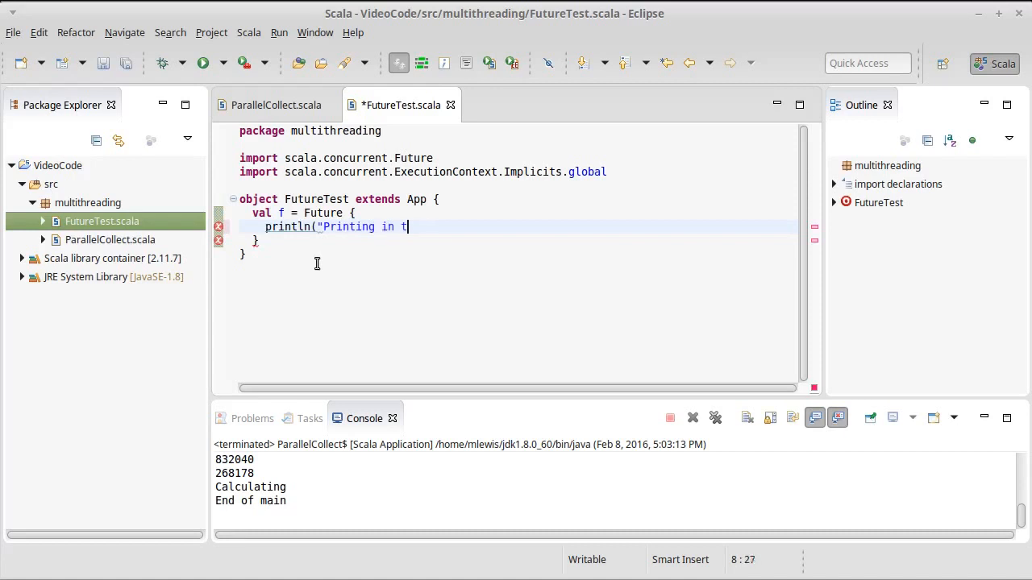
type("he future.\"")
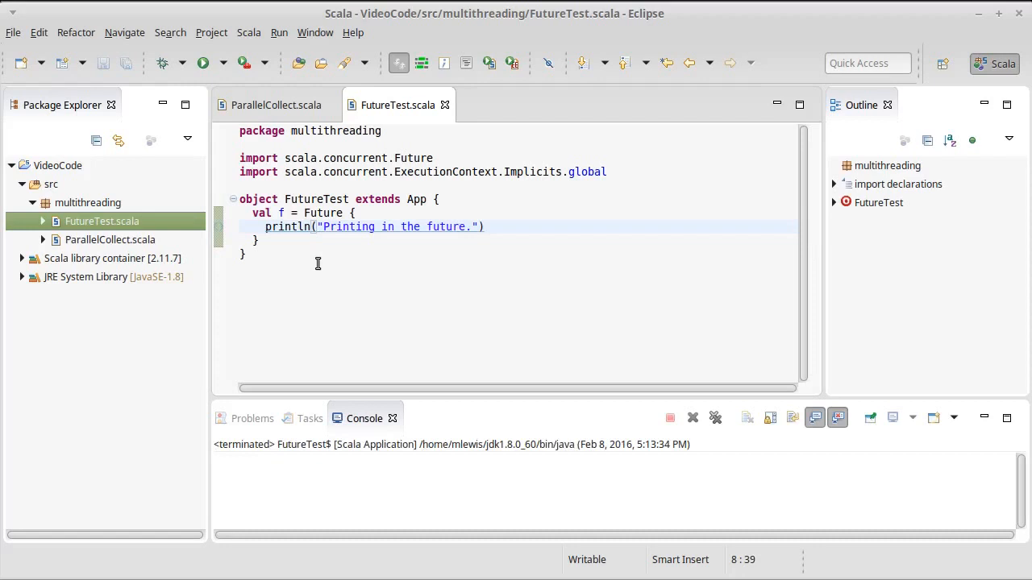
mouse_move(313, 281)
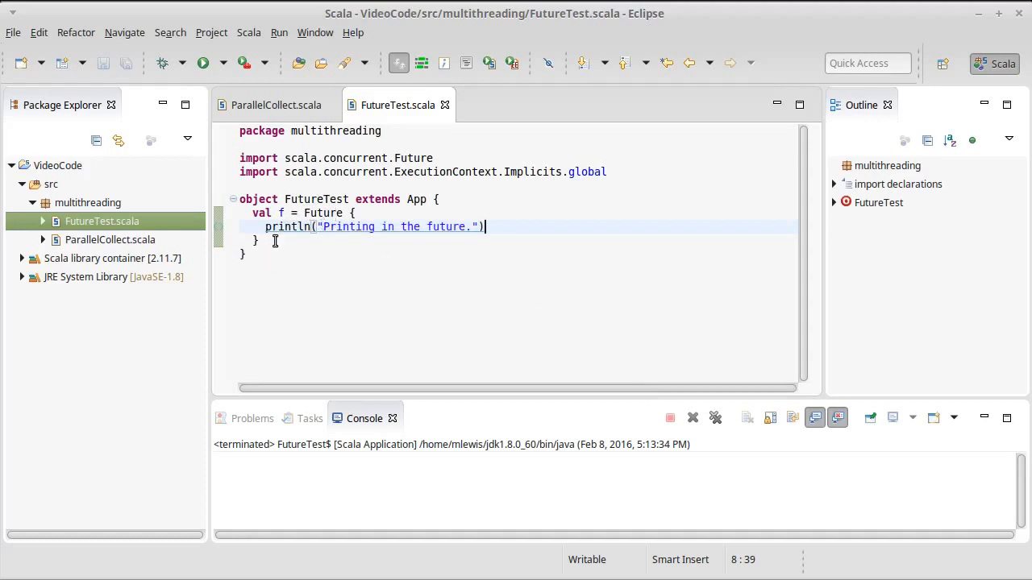
- Call readLine() after the Future and add import io.StdIn._ to the file
key("Return")
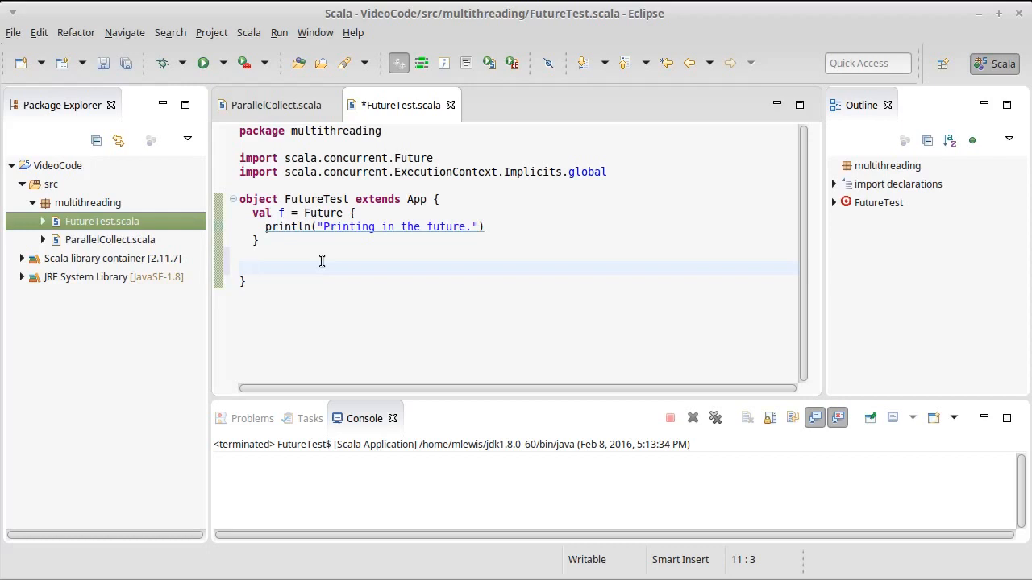
type("readLine")
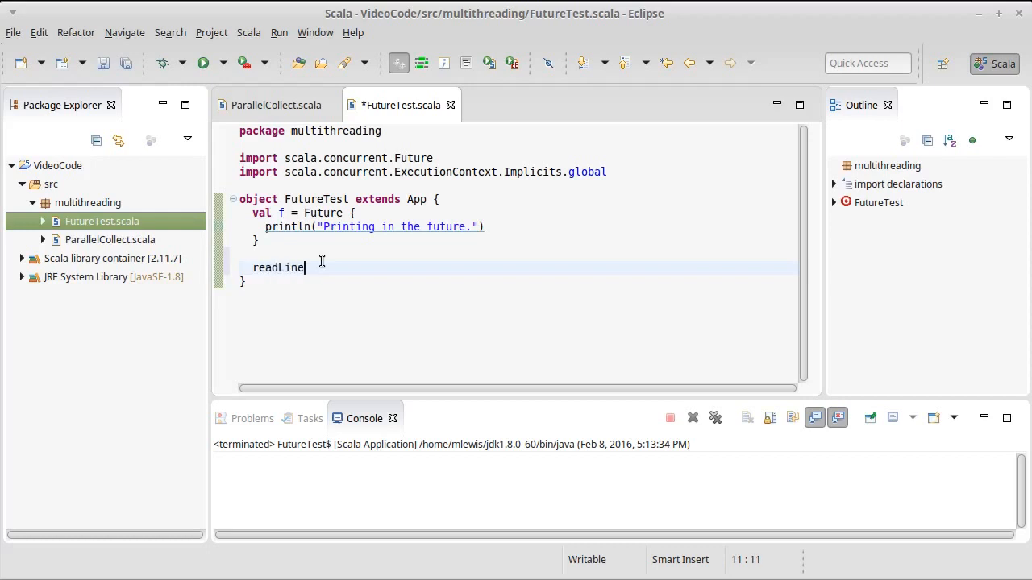
type("()")
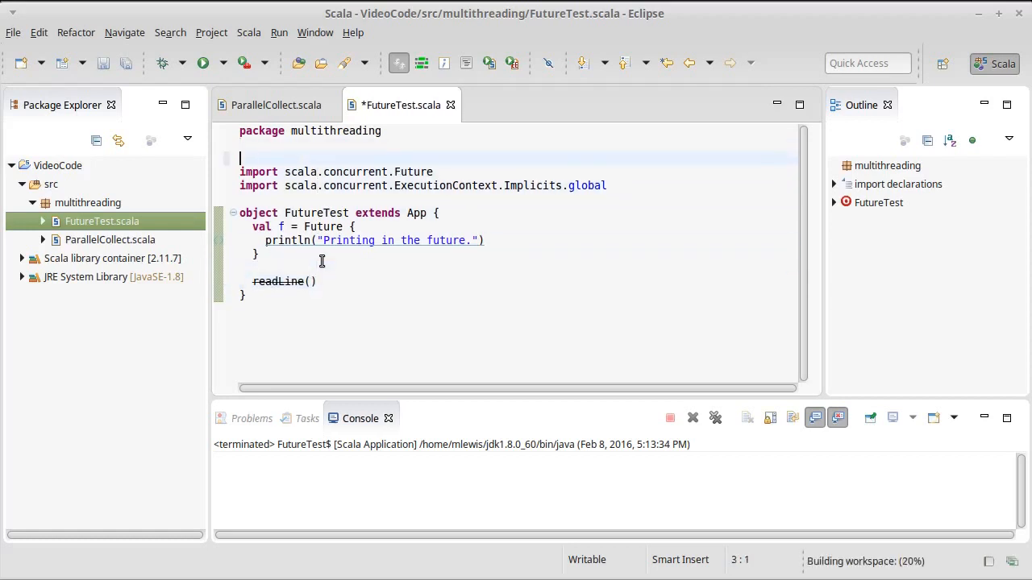
type("import io.Std")
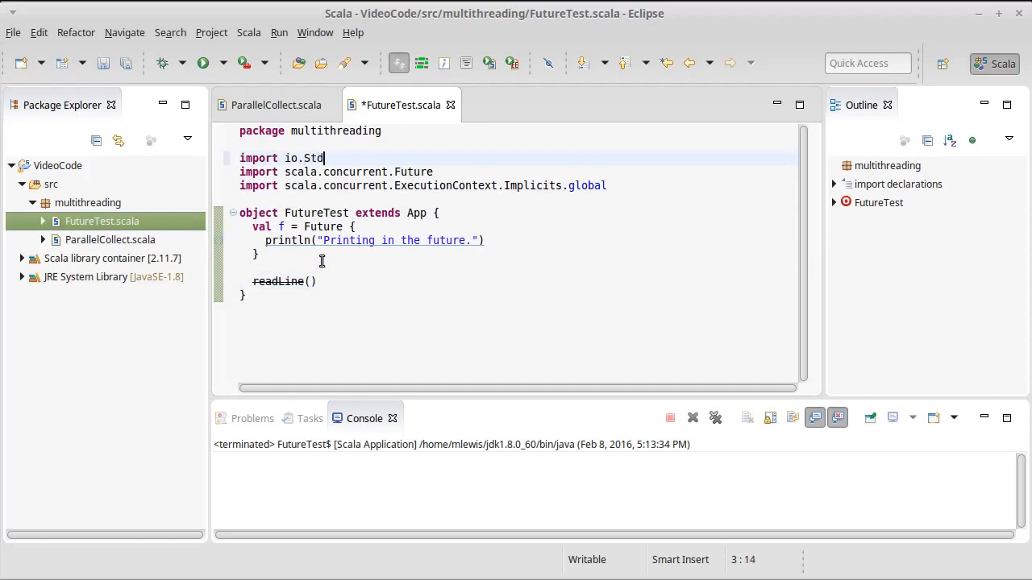
type("In._")
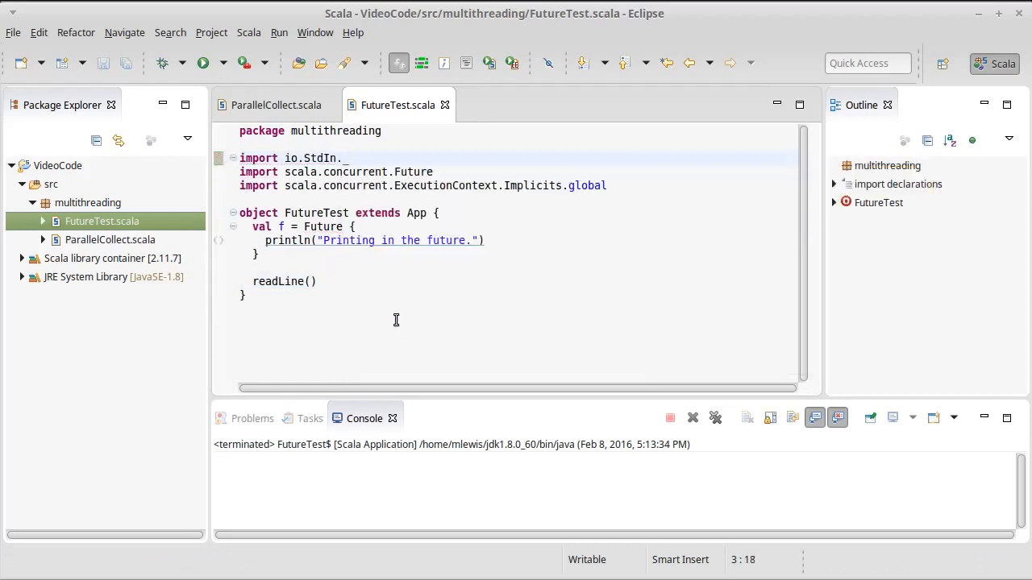
- Run FutureTest so "Printing in the future." appears, then give the Console input to end it
left_click(203, 63)
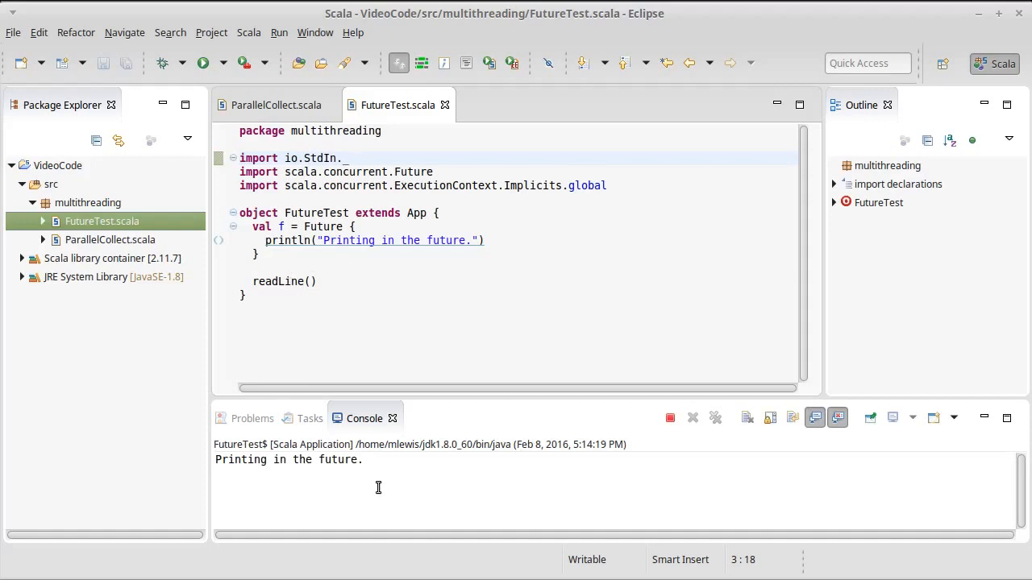
left_click(671, 418)
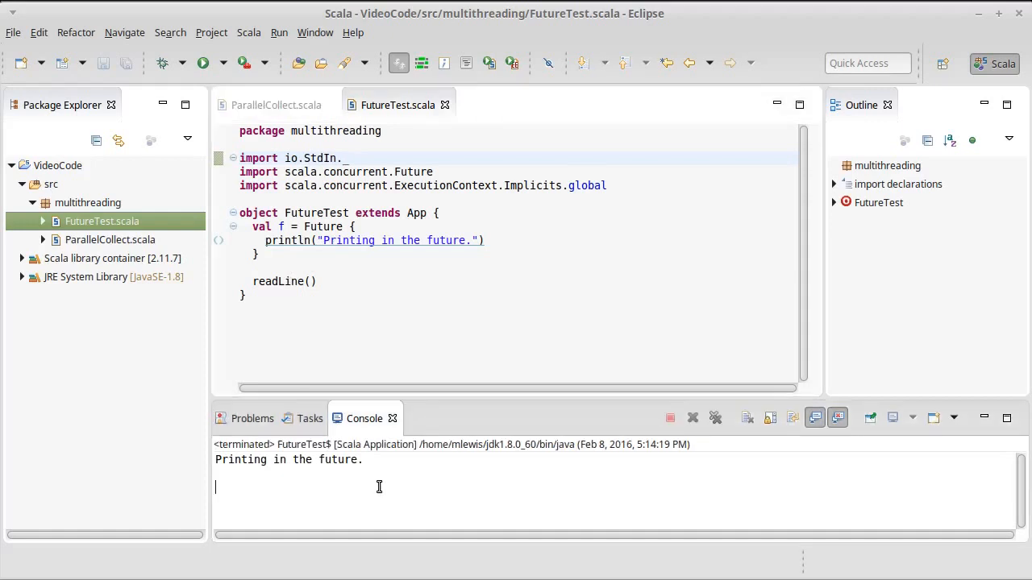
mouse_move(466, 214)
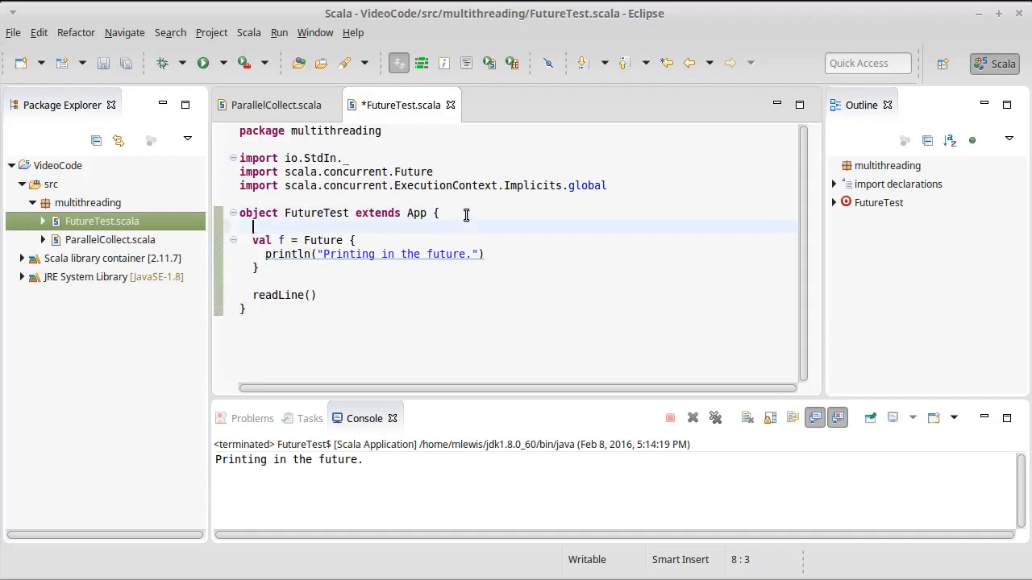
- Add println("This if first.") above val f and println("This is last.") below the Future block
type("println(\"")
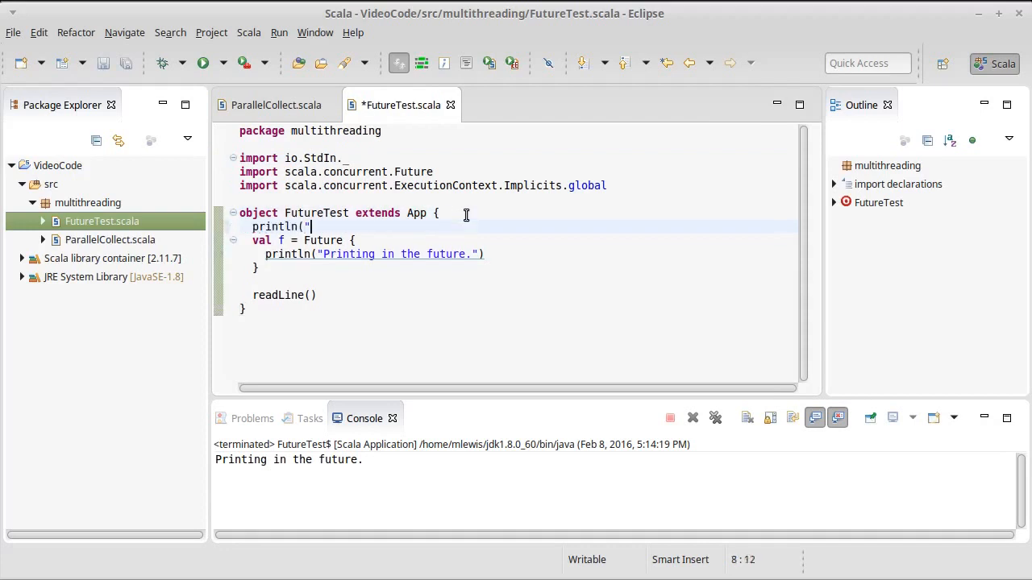
type("This if f")
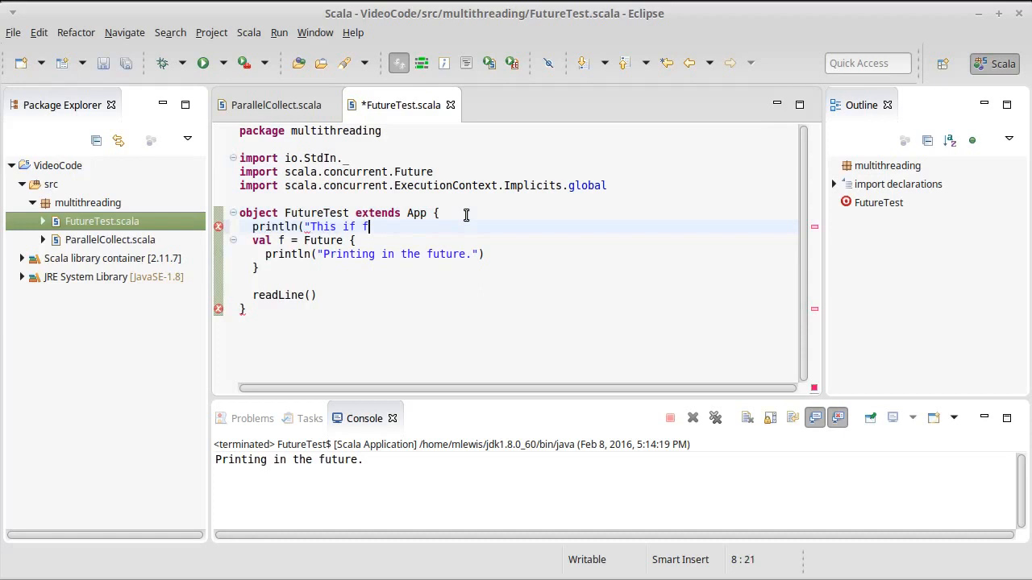
type("irst.\")")
type("println(\"This i")
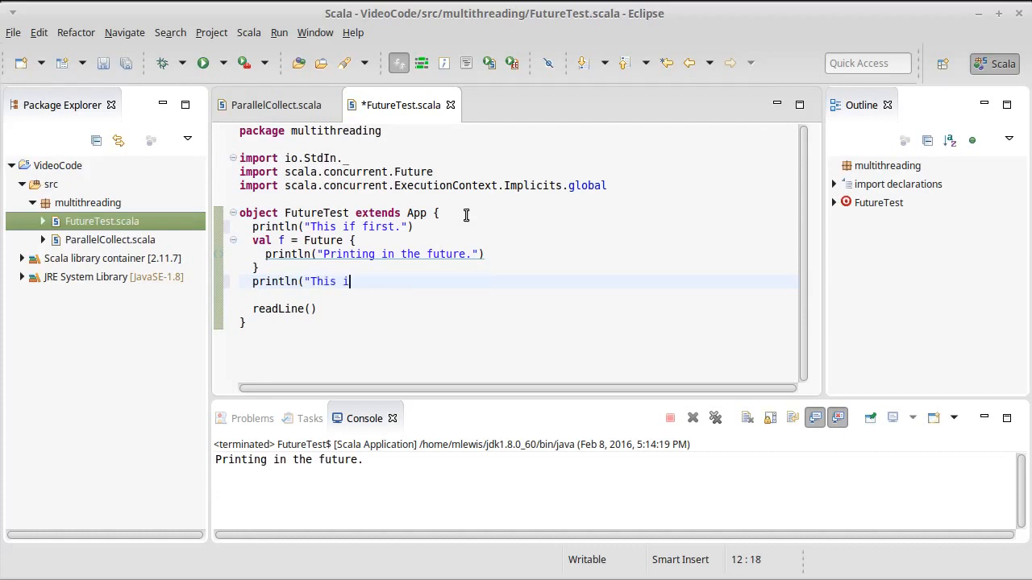
type("s last.")
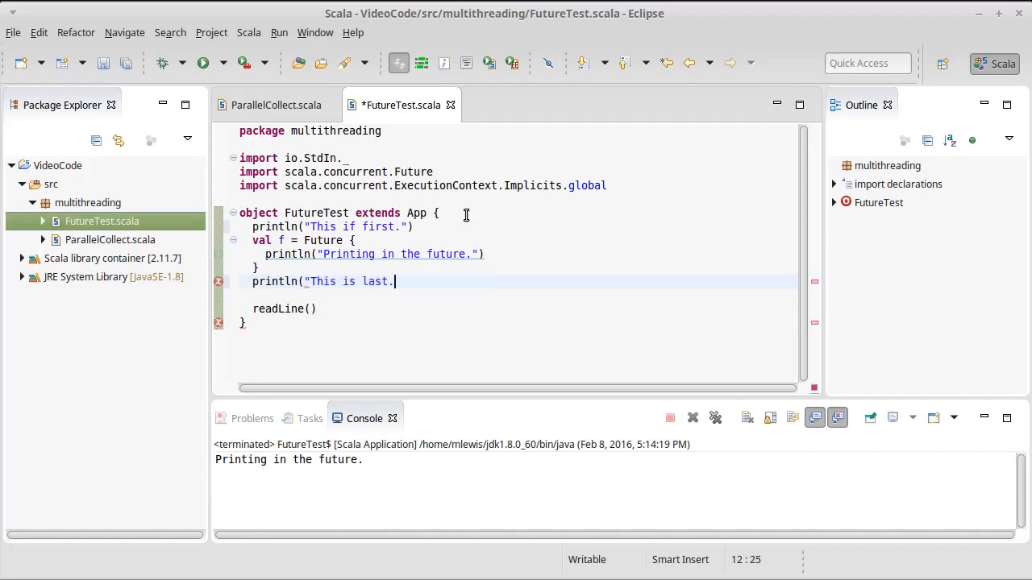
type(")")
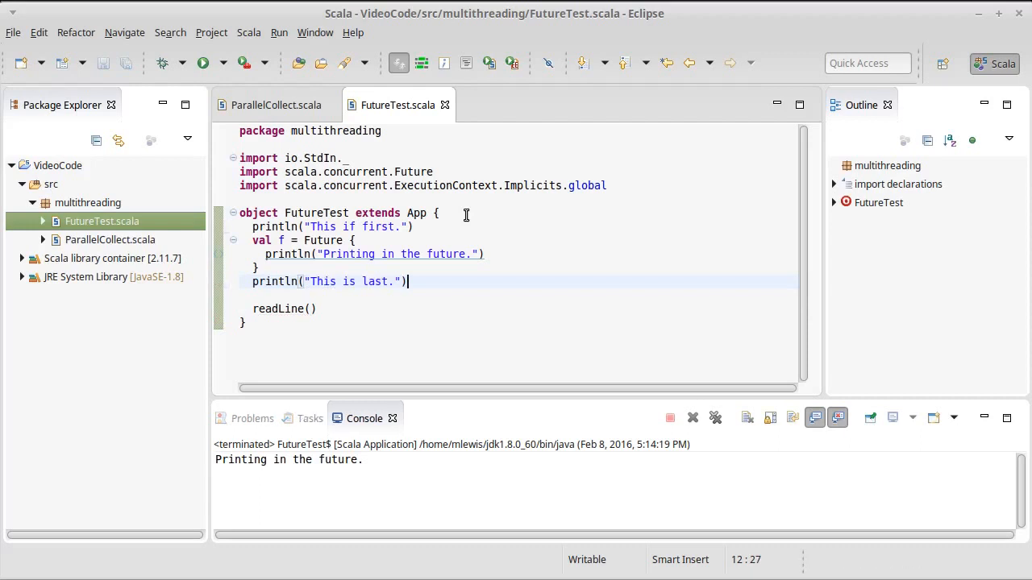
- Run FutureTest to check the print order, then insert a blank line after the Future block
left_click(203, 61)
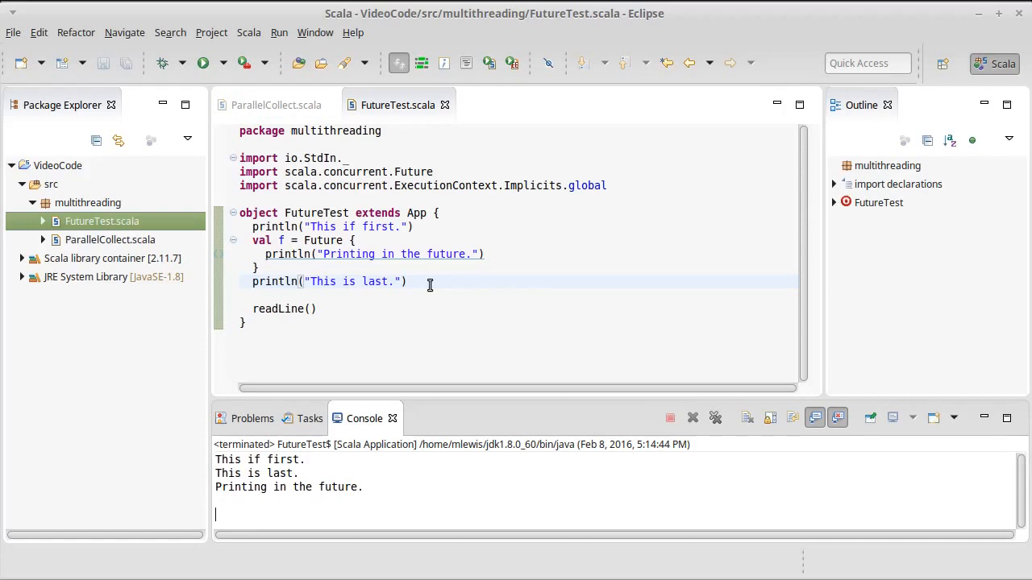
mouse_move(413, 309)
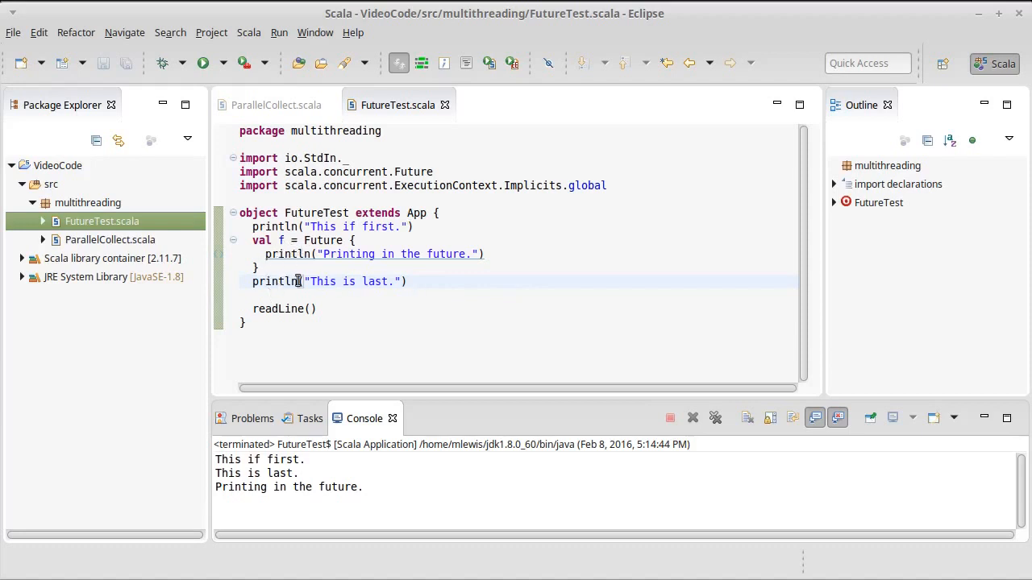
mouse_move(362, 254)
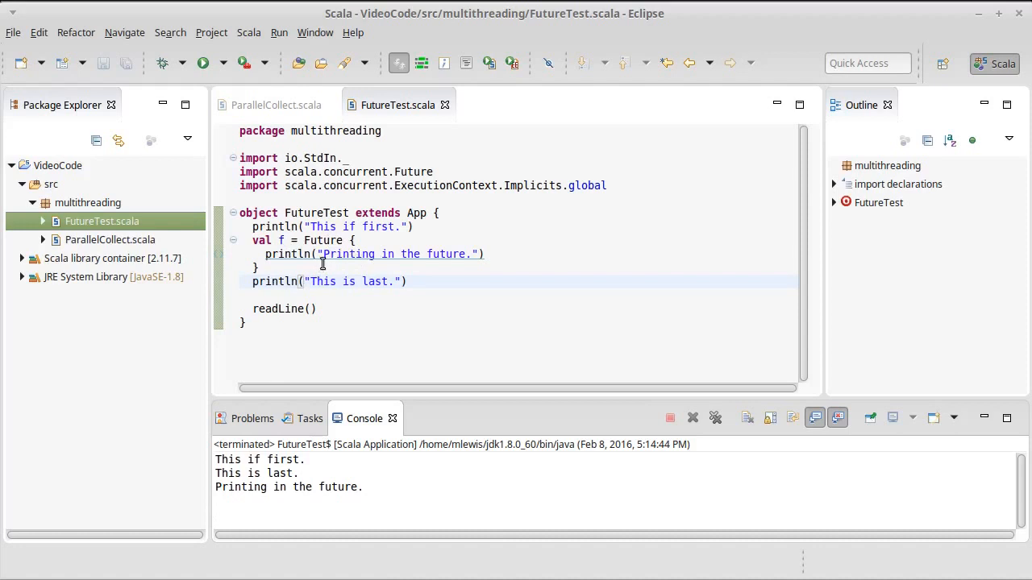
double_click(395, 254)
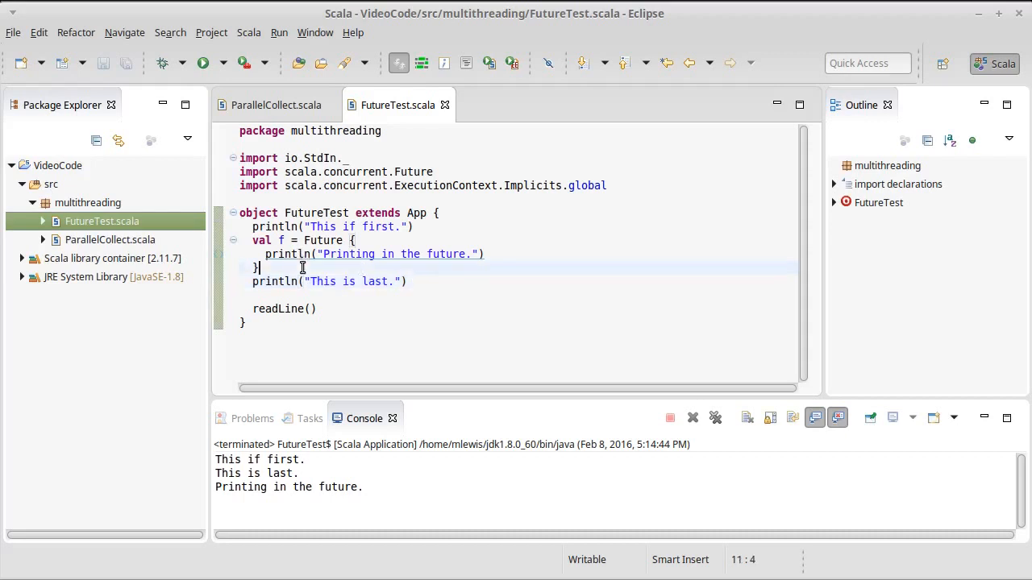
key("Return")
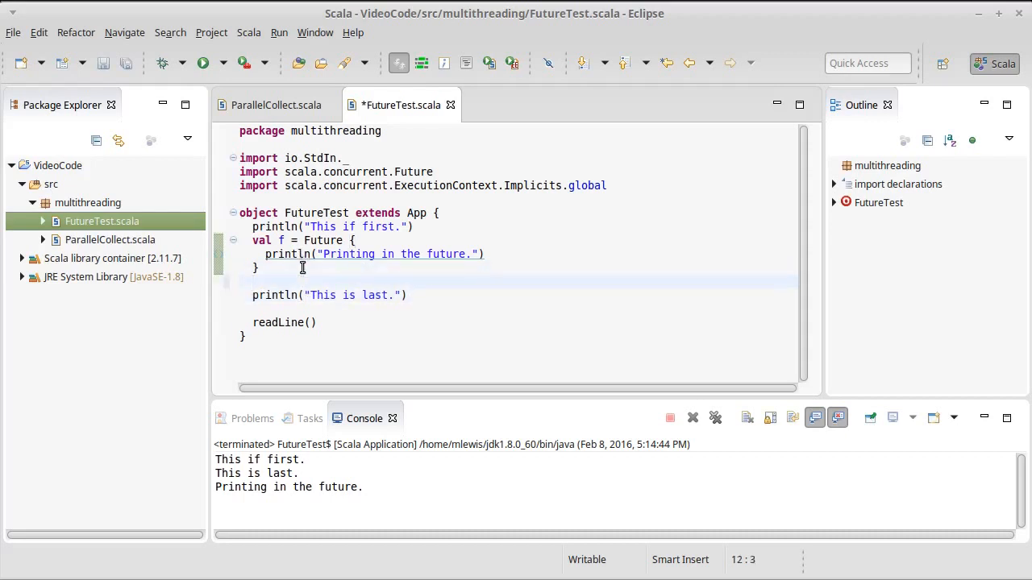
- Add Thread.sleep(1000) after the Future block, picking sleep from content assist
type("Thread.")
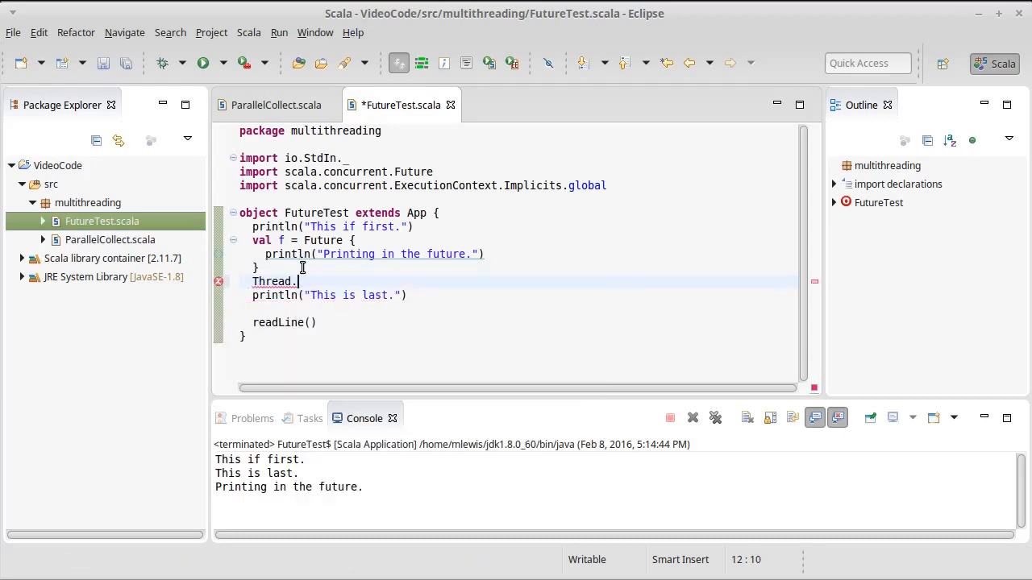
type("sl")
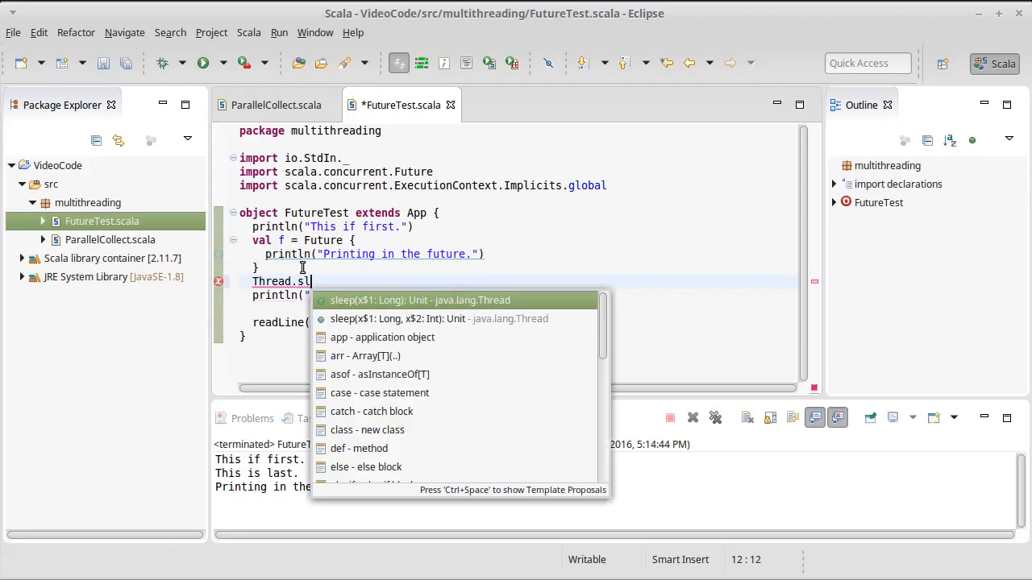
left_click(419, 299)
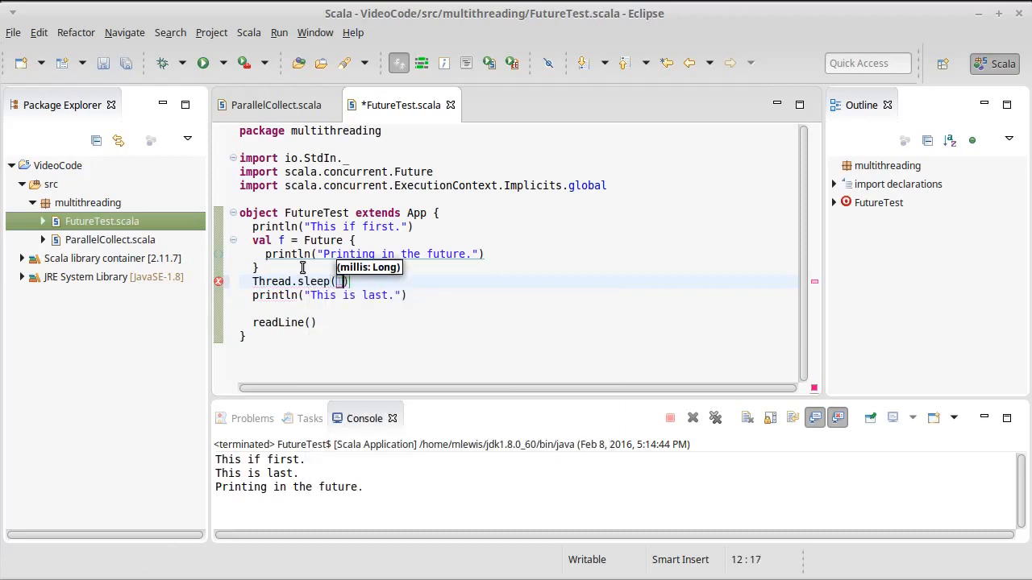
type("1000")
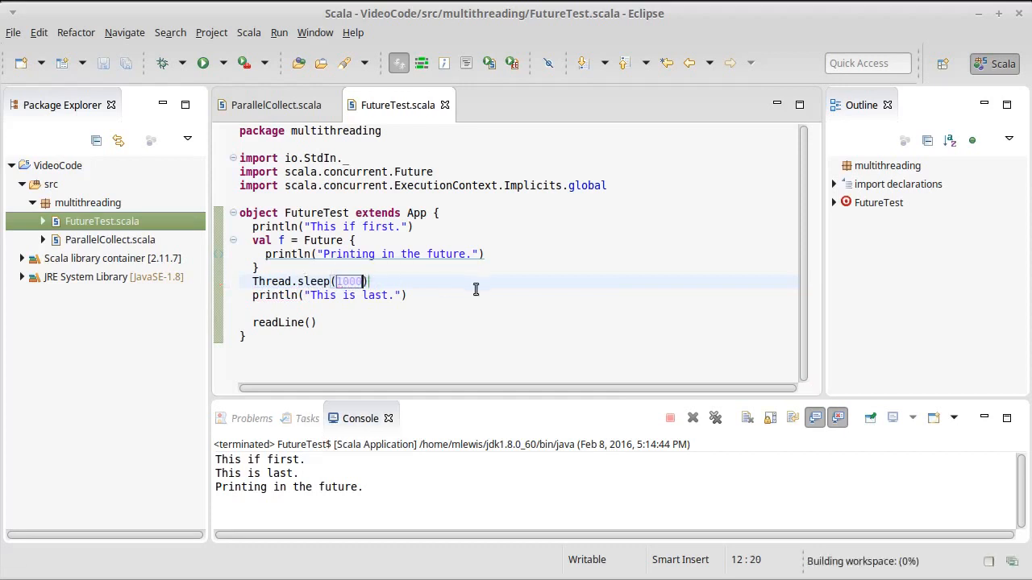
- Run FutureTest with the 1000 ms sleep, then trim the sleep argument by removing a zero
left_click(203, 63)
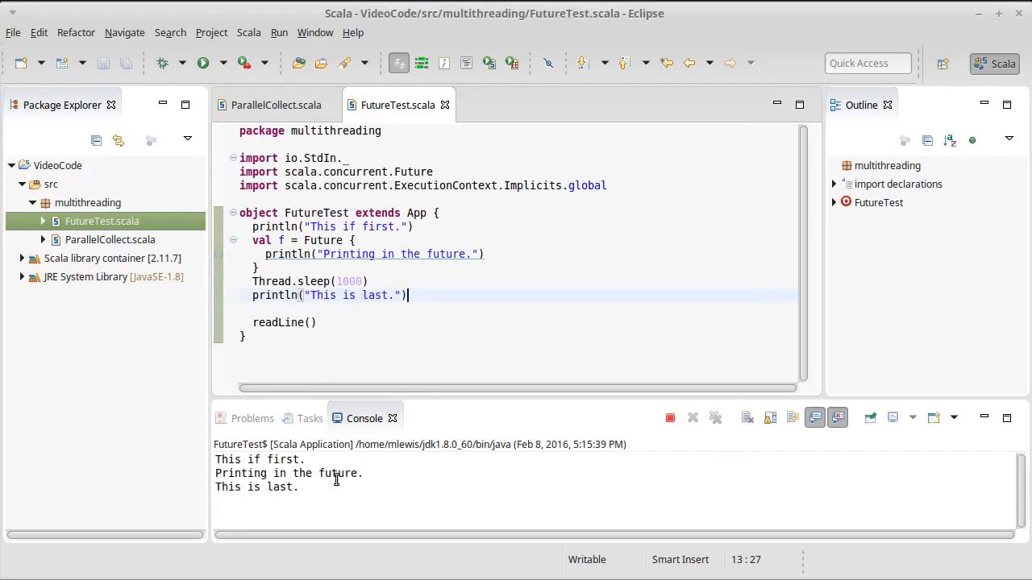
mouse_move(364, 283)
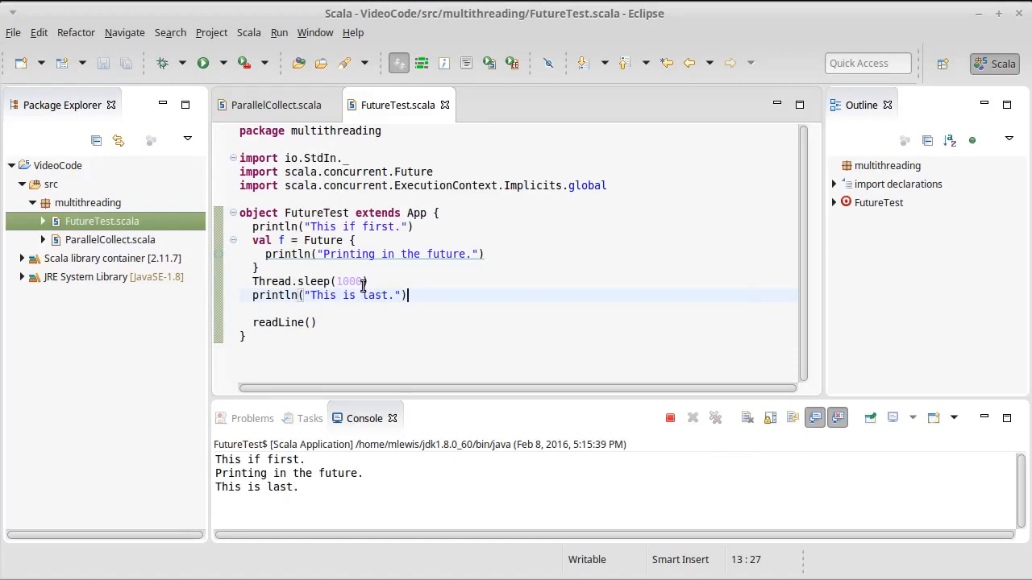
left_click(358, 281)
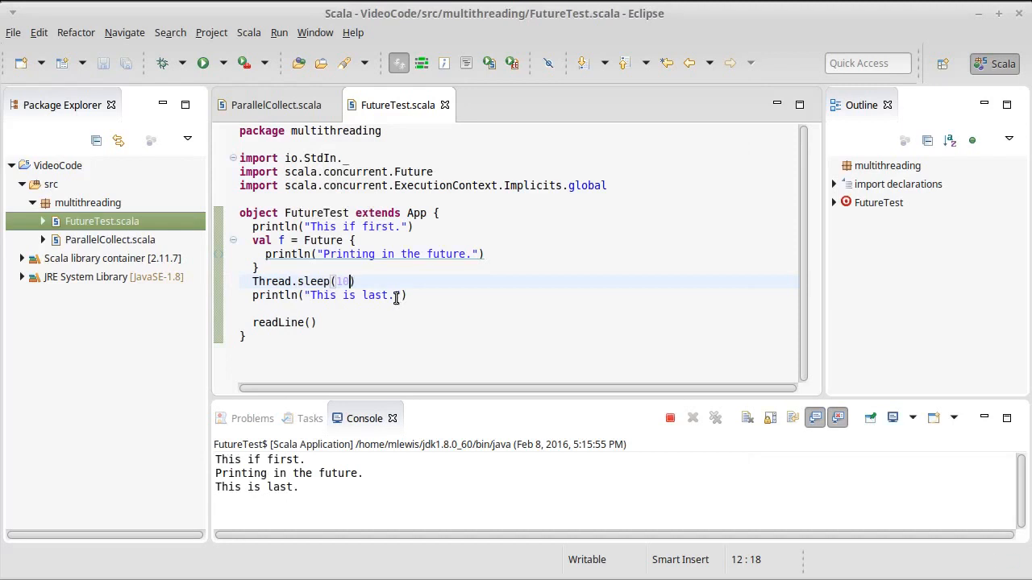
key("Backspace")
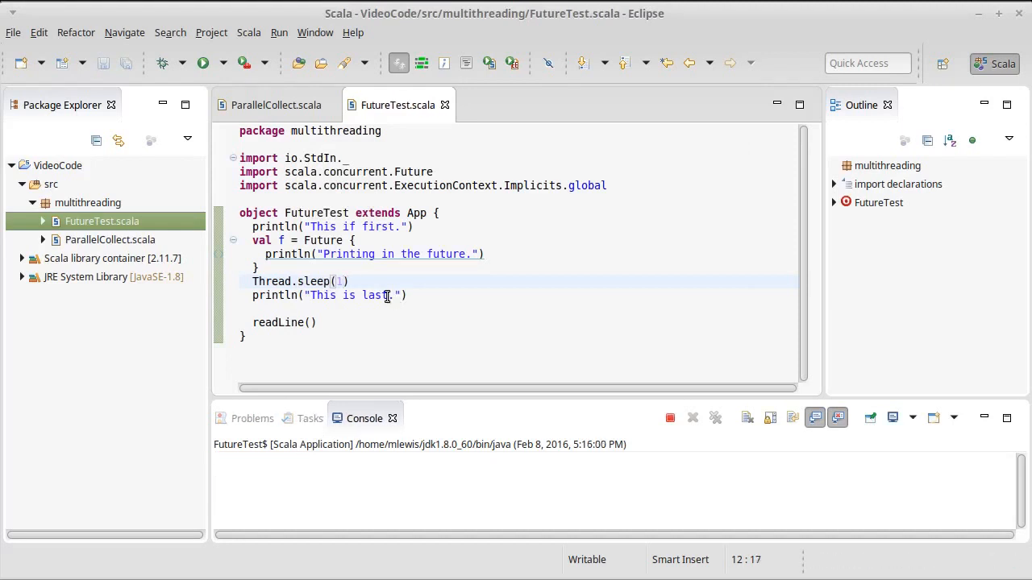
- Rerun FutureTest and cut the Thread.sleep argument down to 1 ms
left_click(203, 63)
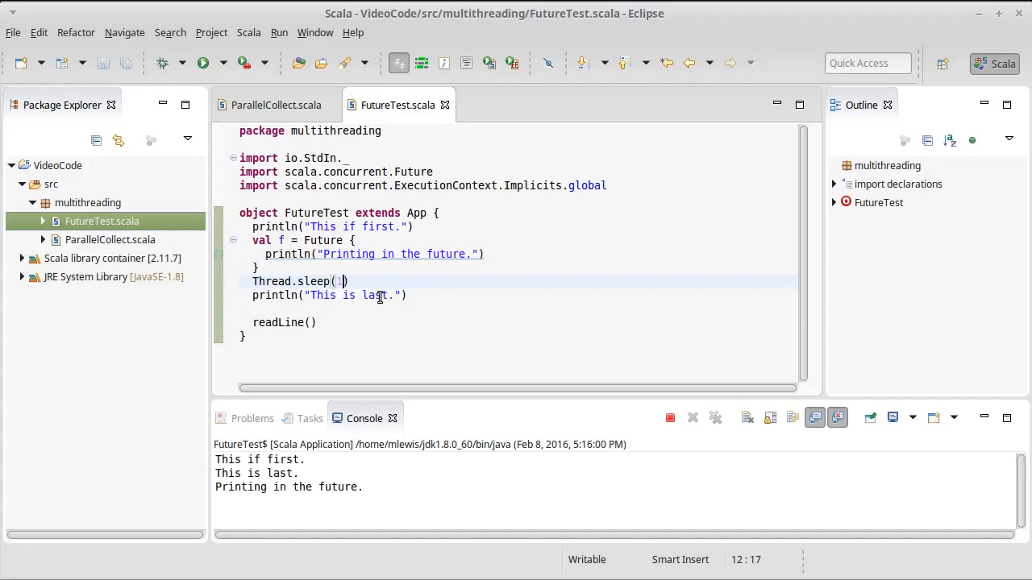
left_click(204, 62)
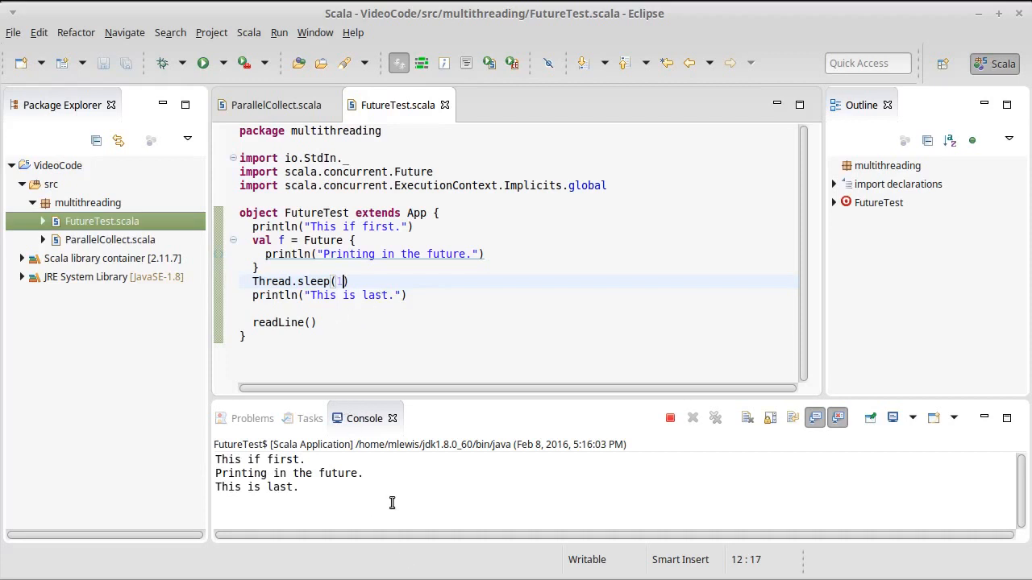
type("1")
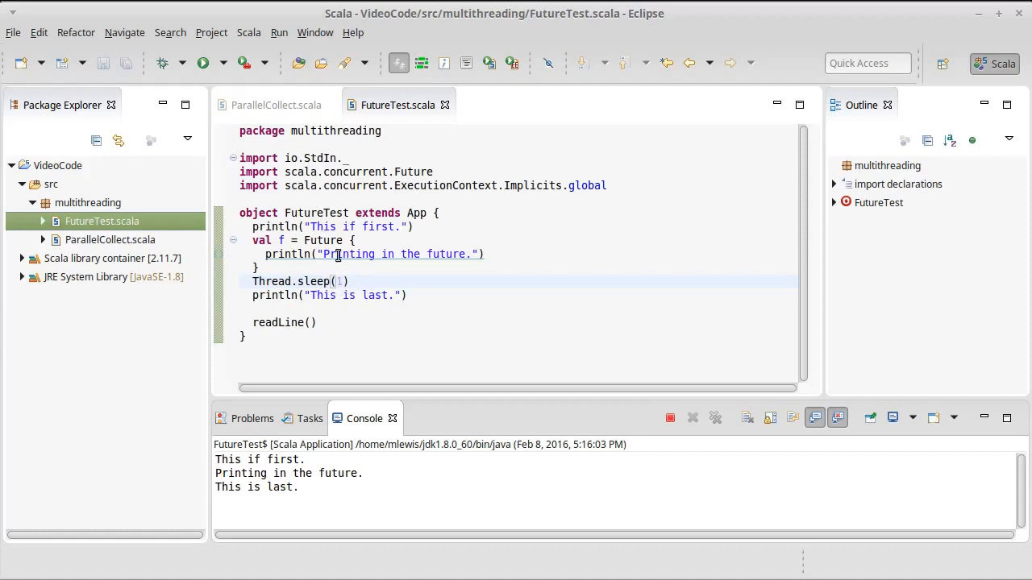
mouse_move(507, 491)
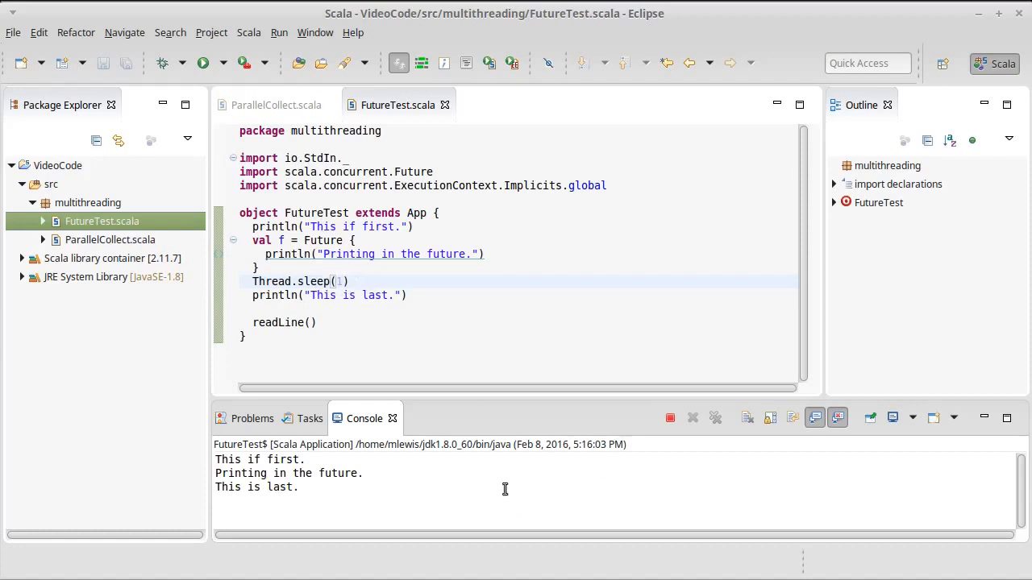
- Terminate the FutureTest run and remove the finished launch and all terminated launches
left_click(671, 418)
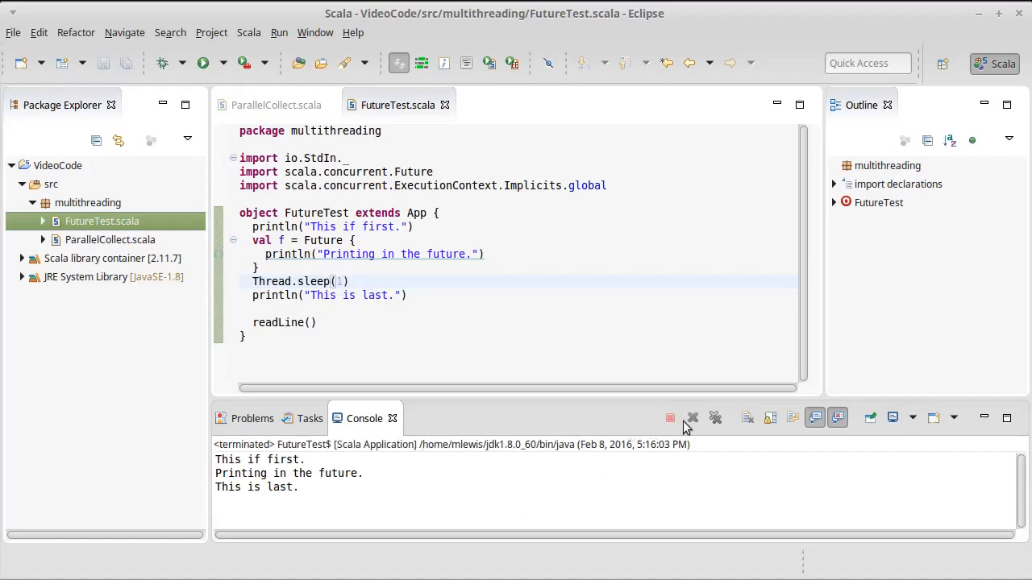
left_click(203, 61)
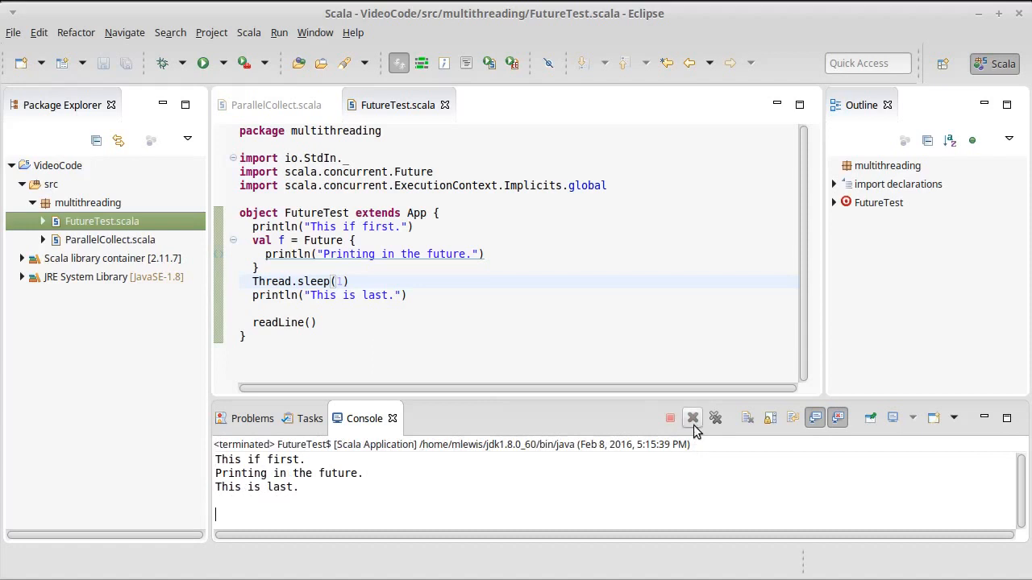
left_click(692, 418)
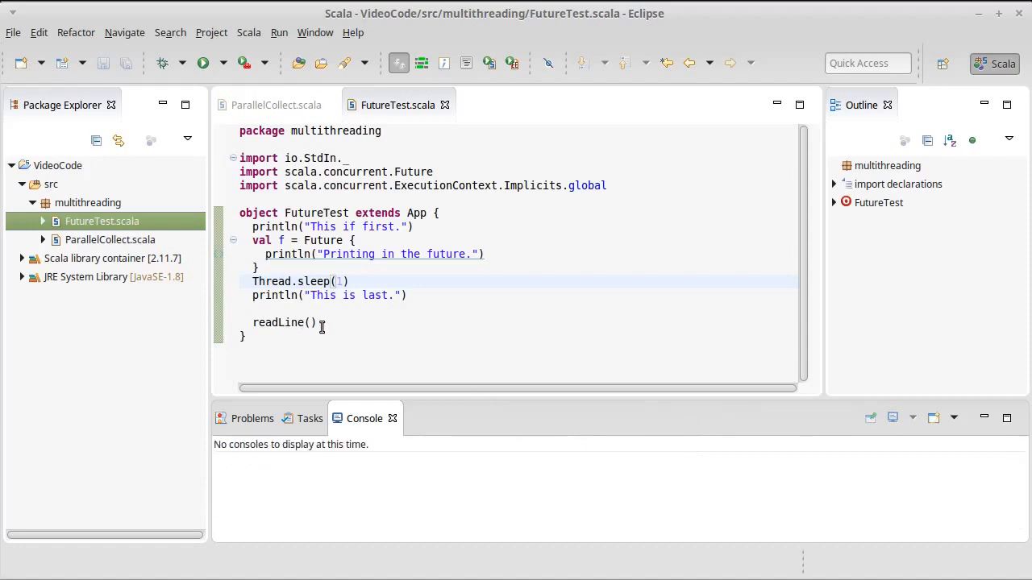
- Replace the final readLine() with Thread.sleep(5000), save FutureTest and run it again
double_click(284, 322)
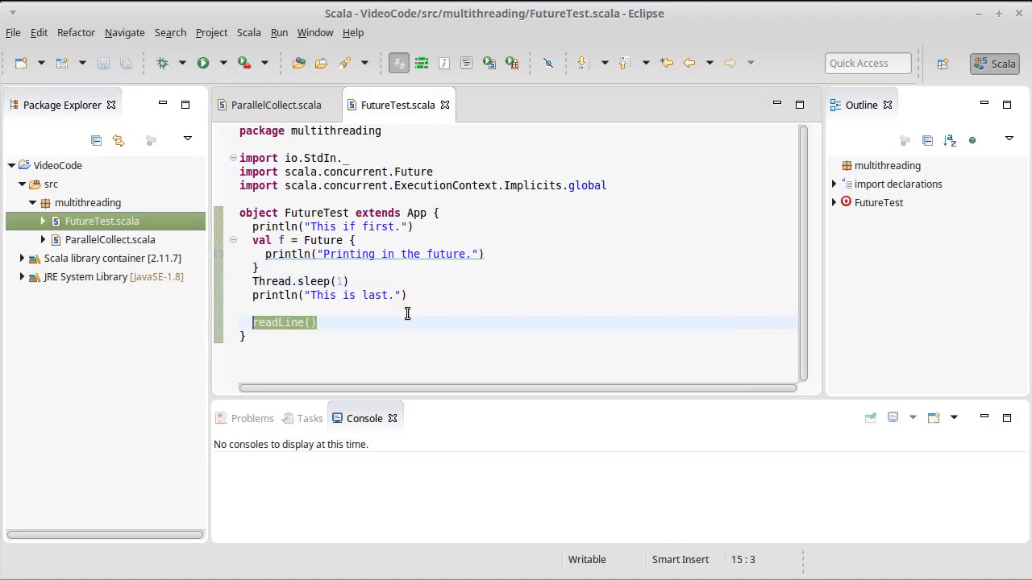
type("Thre")
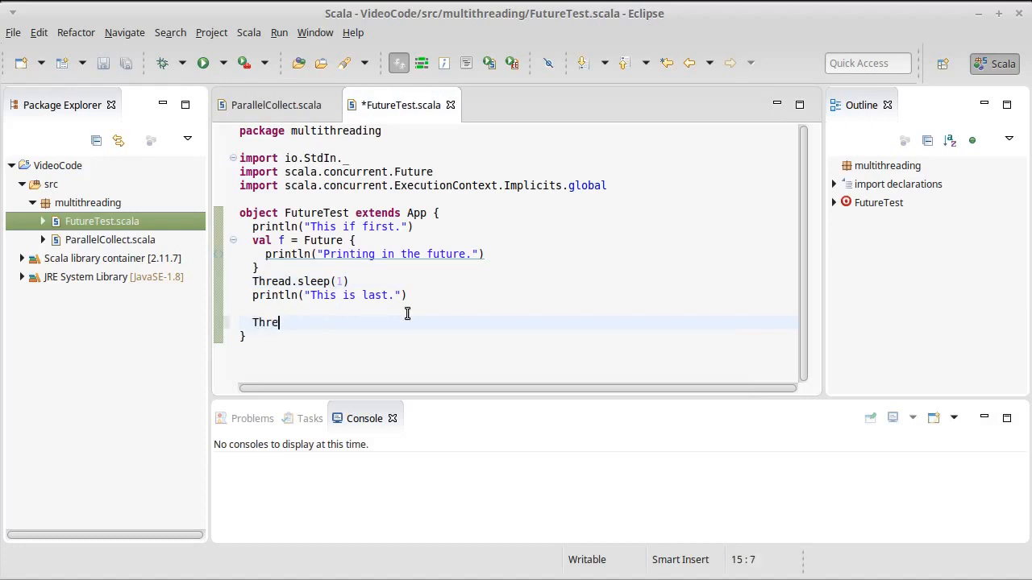
type("ad.Slee")
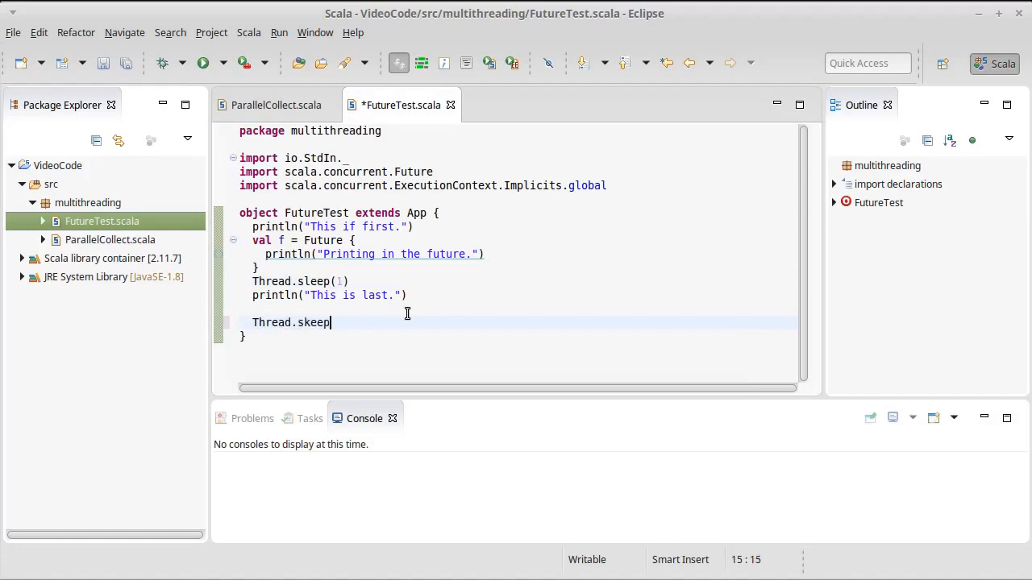
type("(5000)")
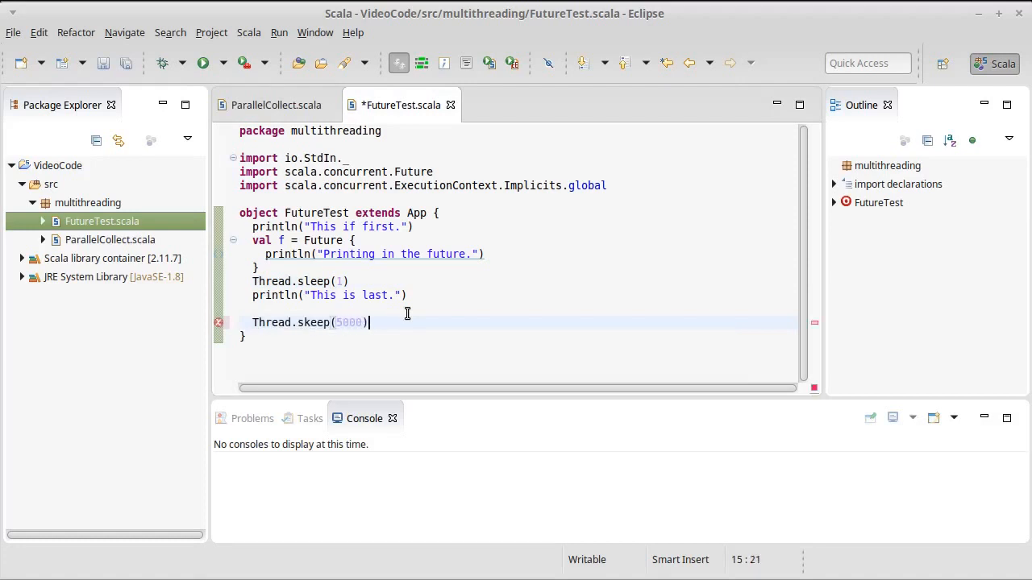
key("ctrl+s")
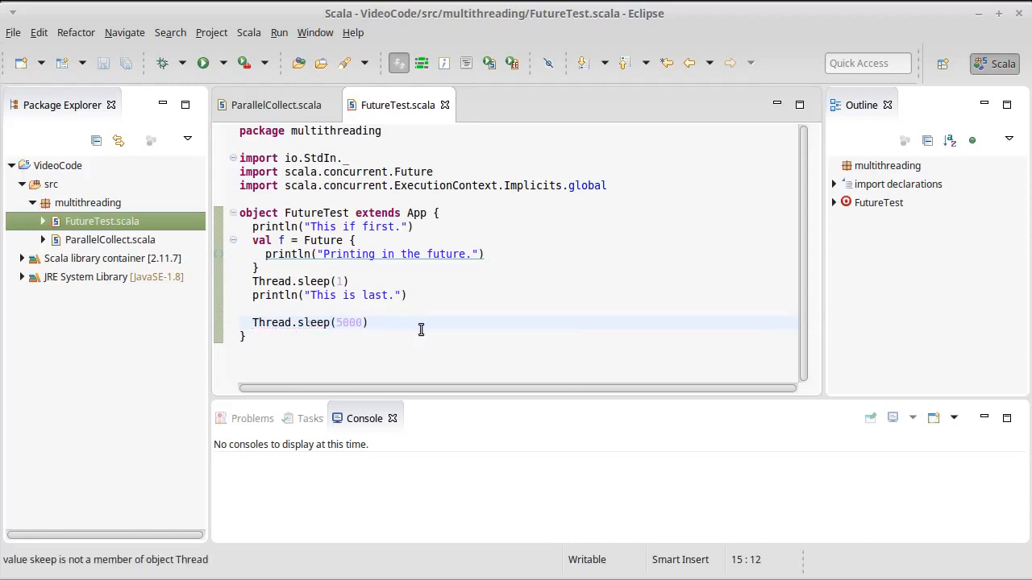
left_click(203, 63)
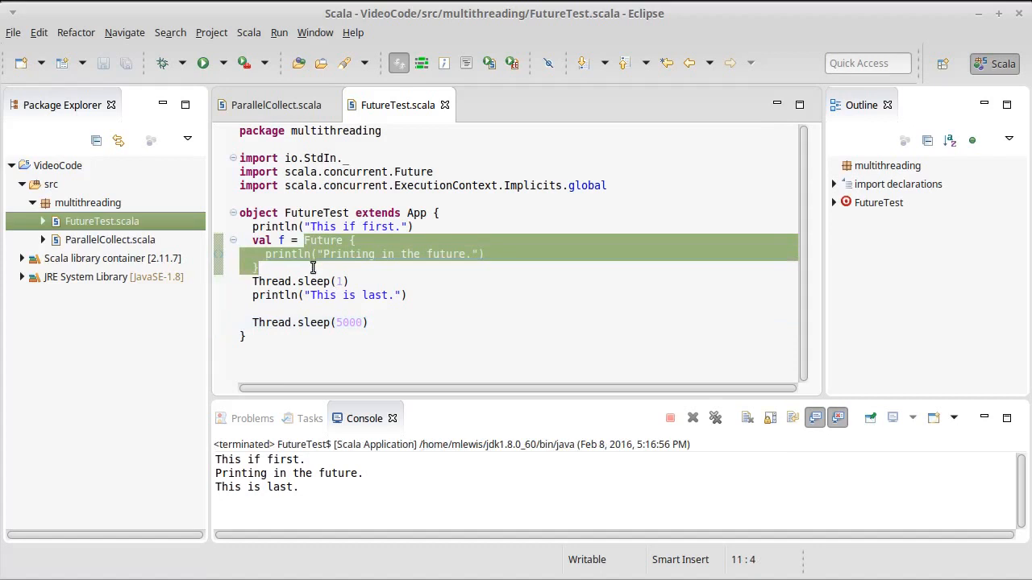
- View the scala.concurrent.Future Scaladoc, expanding and collapsing the apply entry's details
left_click(313, 268)
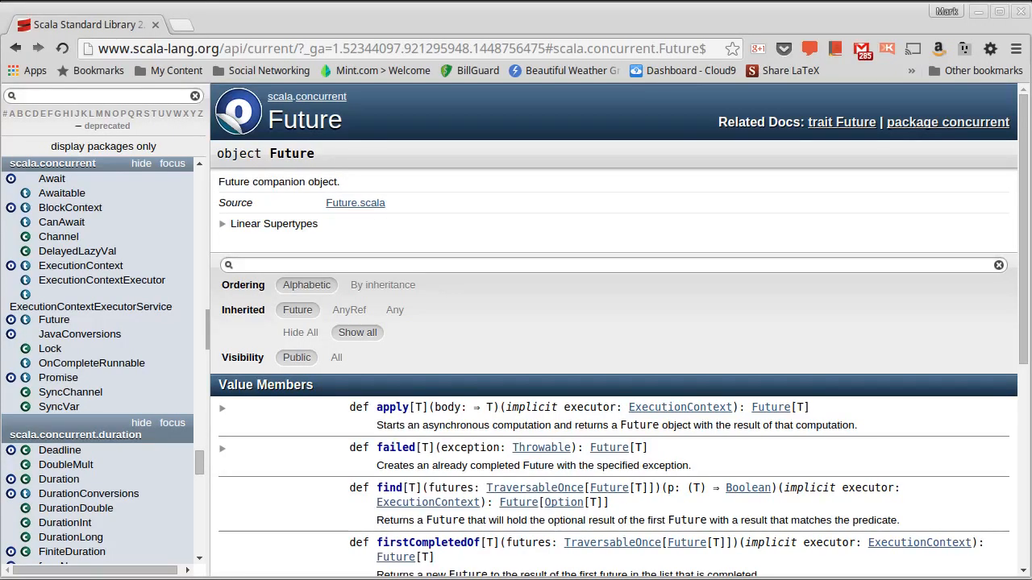
mouse_move(333, 413)
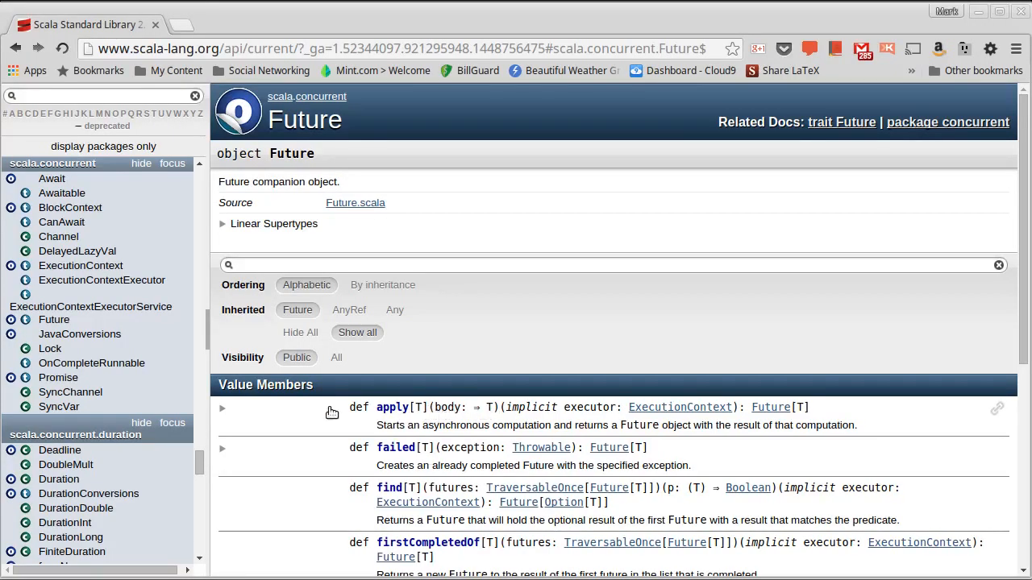
left_click(222, 408)
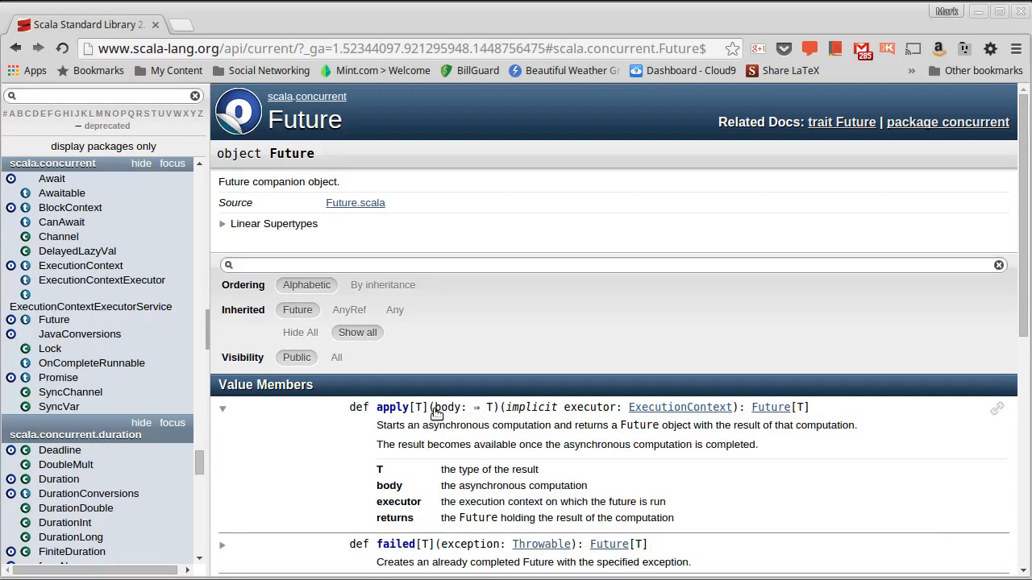
mouse_move(416, 418)
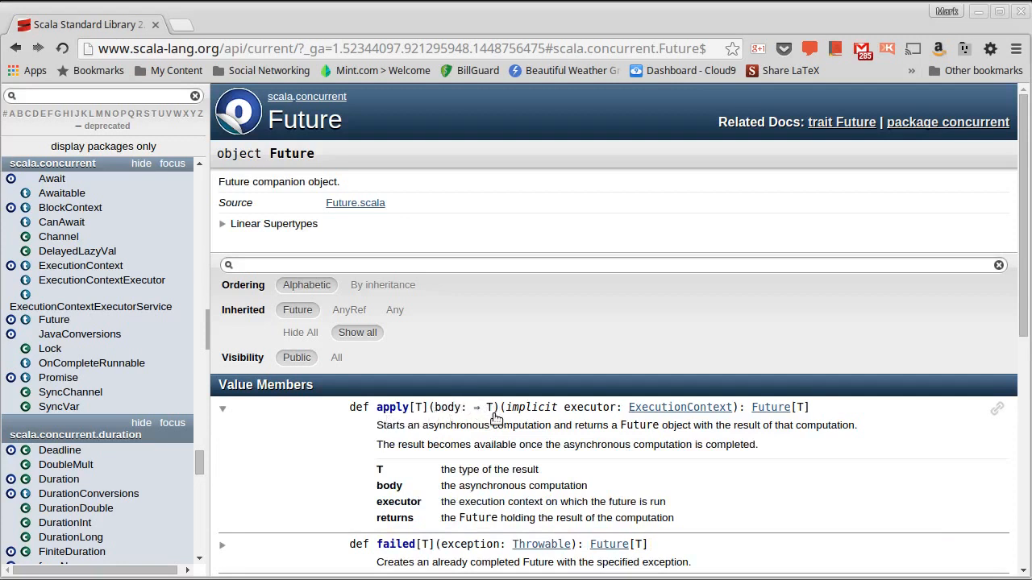
mouse_move(484, 406)
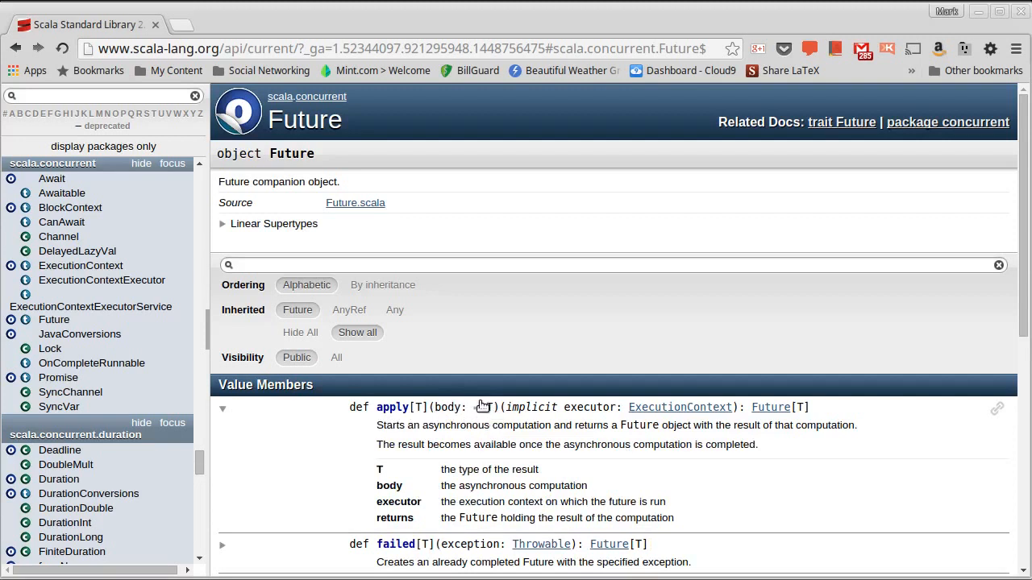
mouse_move(452, 423)
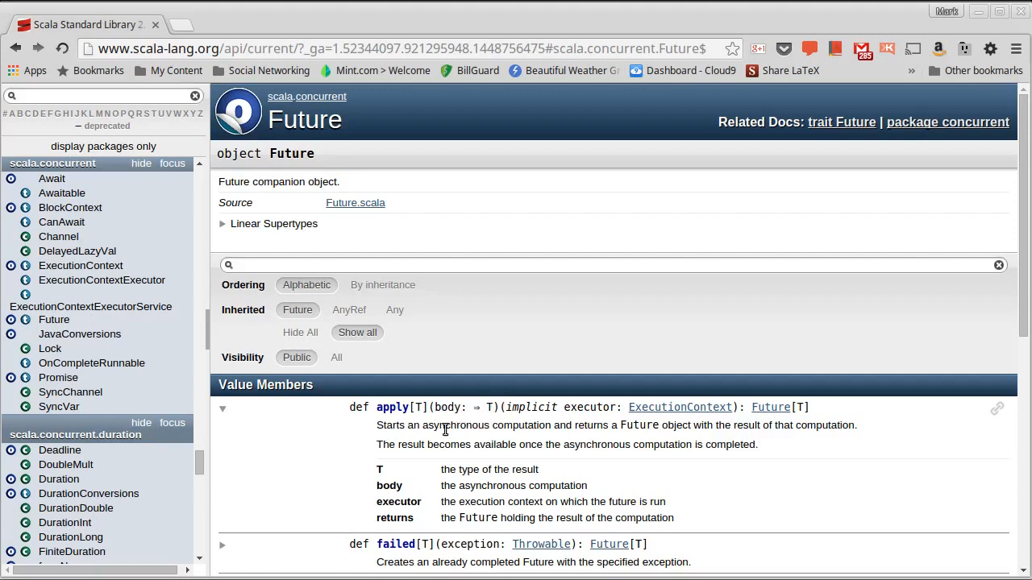
mouse_move(300, 413)
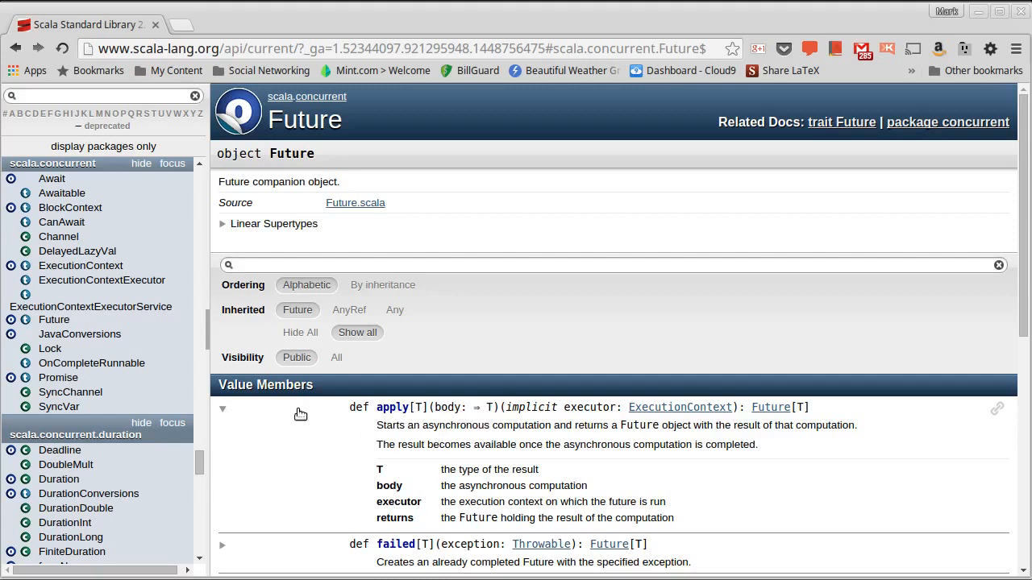
left_click(222, 406)
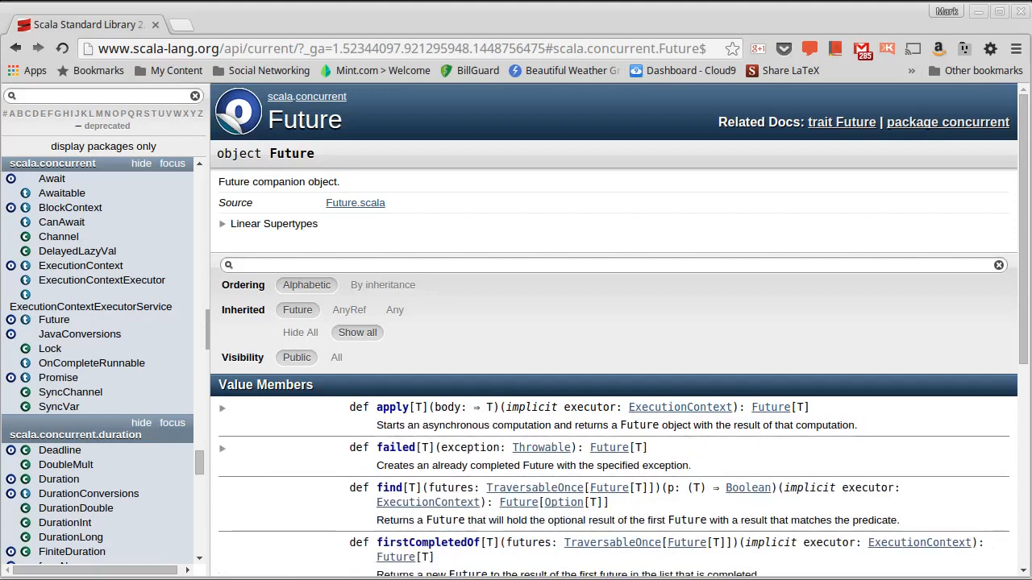